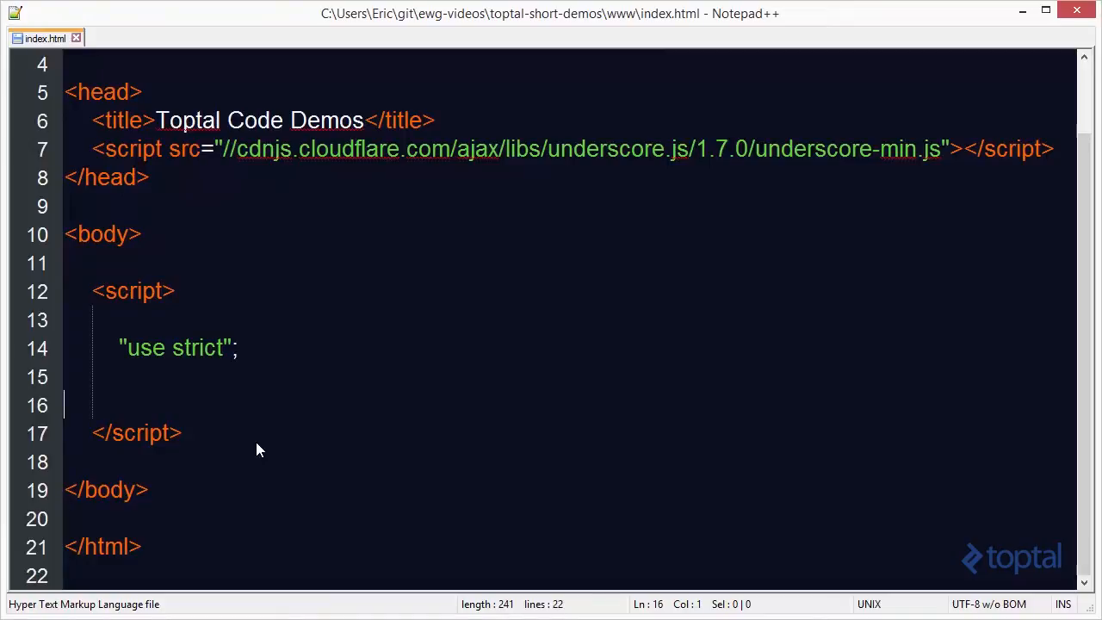
{"action": "mouse_move", "coordinate": [449, 228]}
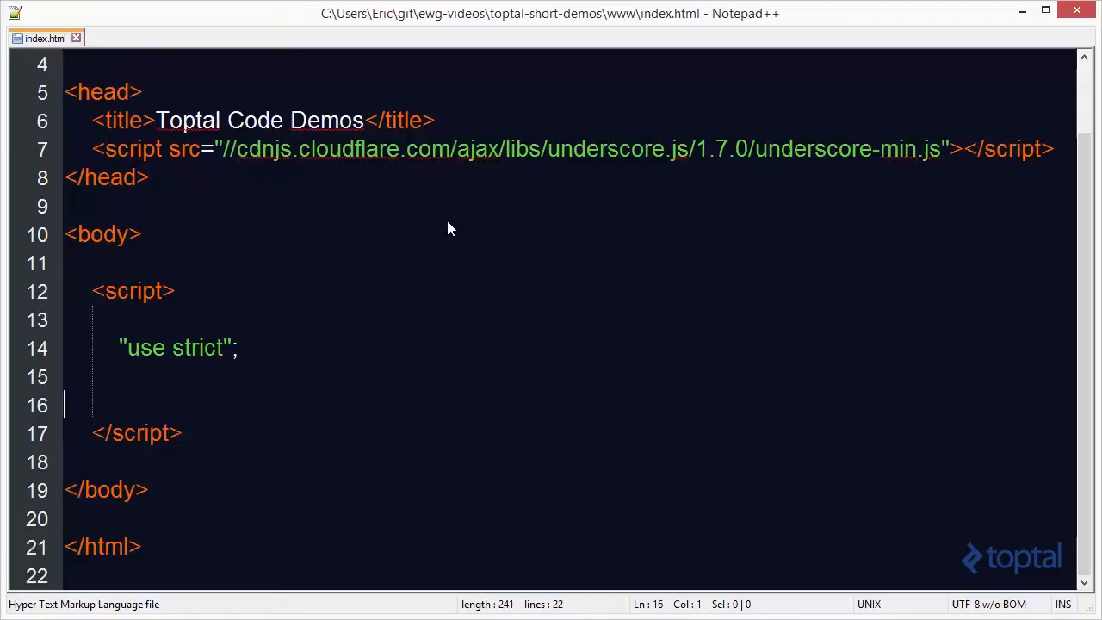
{"action": "mouse_move", "coordinate": [176, 171]}
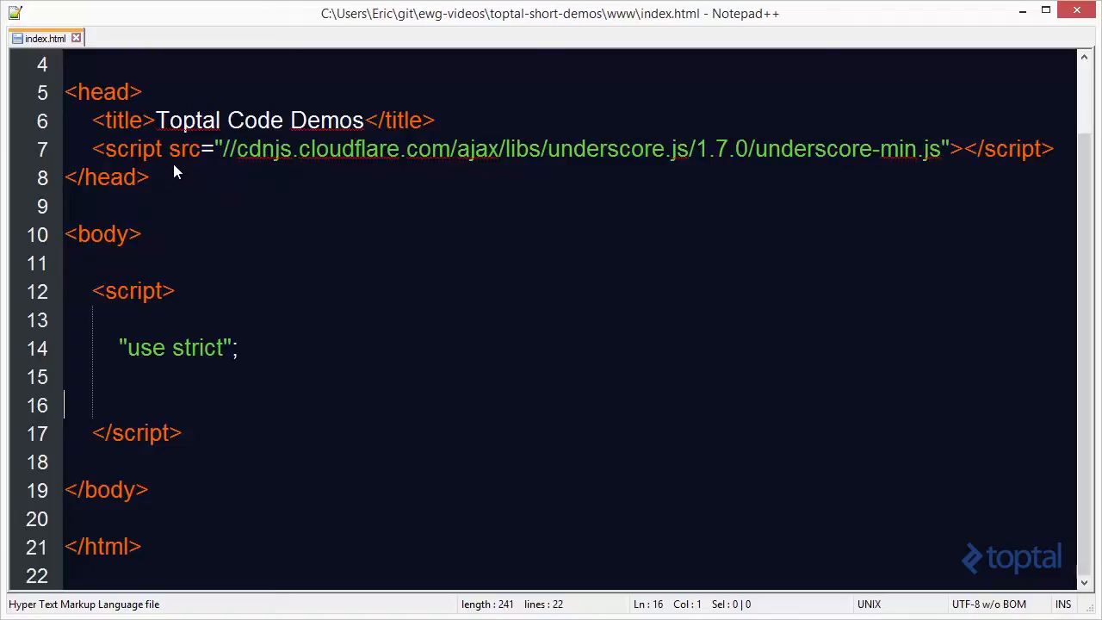
Highlight the underscore.js script src link in the head to point it out
{"action": "left_click_drag", "start_coordinate": [169, 148], "coordinate": [960, 148]}
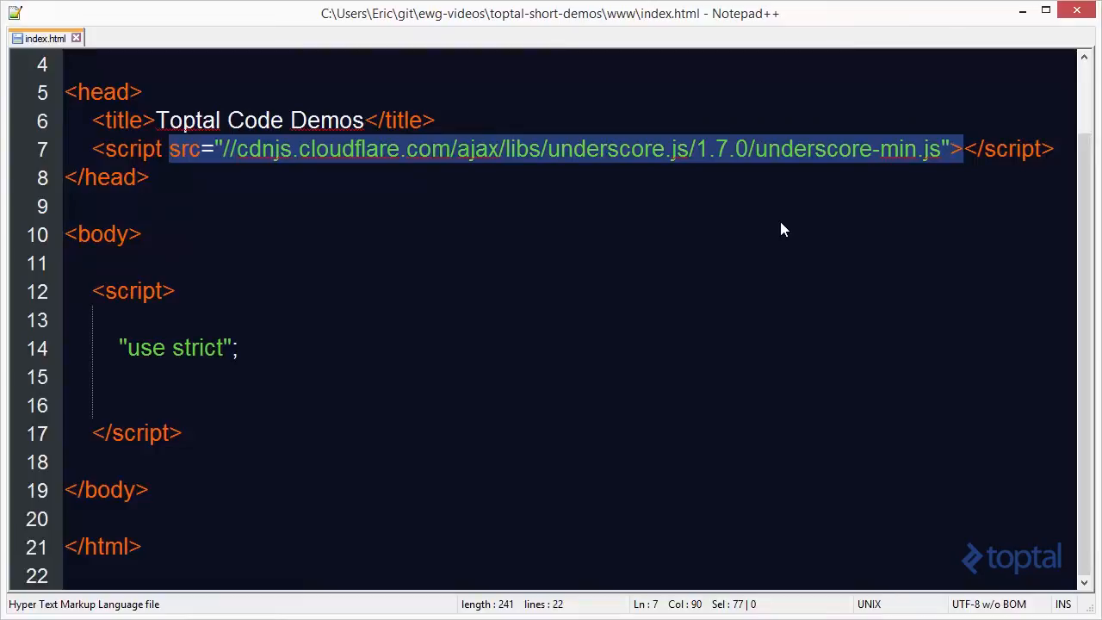
{"action": "mouse_move", "coordinate": [735, 238]}
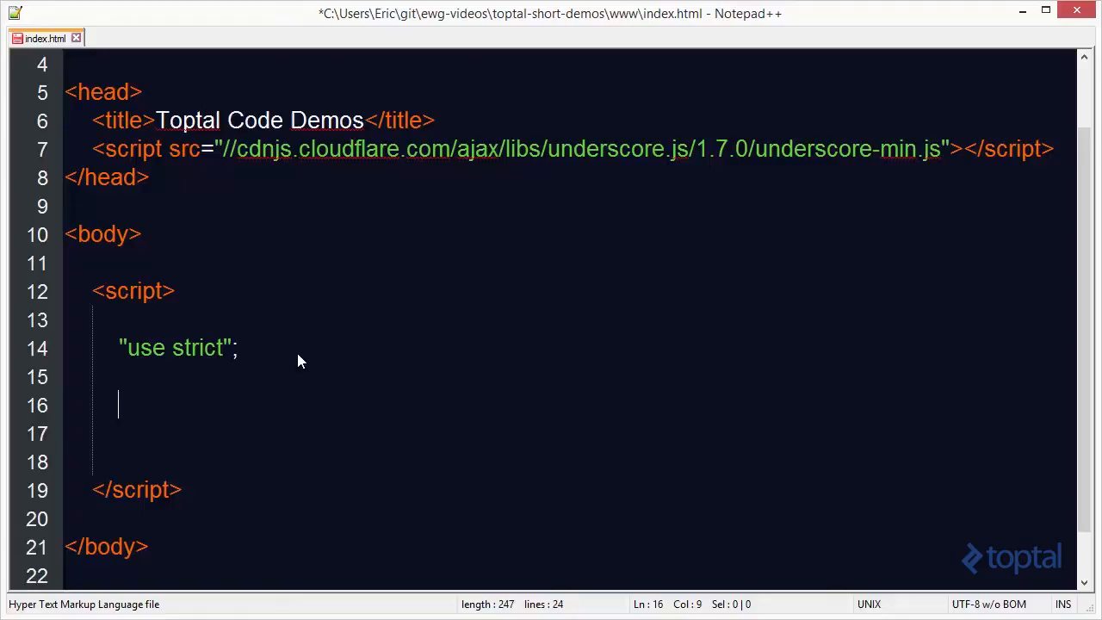
Declare var colors = ['red', 'blue', 'green', 'yellow', 'black', 'red']; and begin the next line
{"action": "type", "text": "var color"}
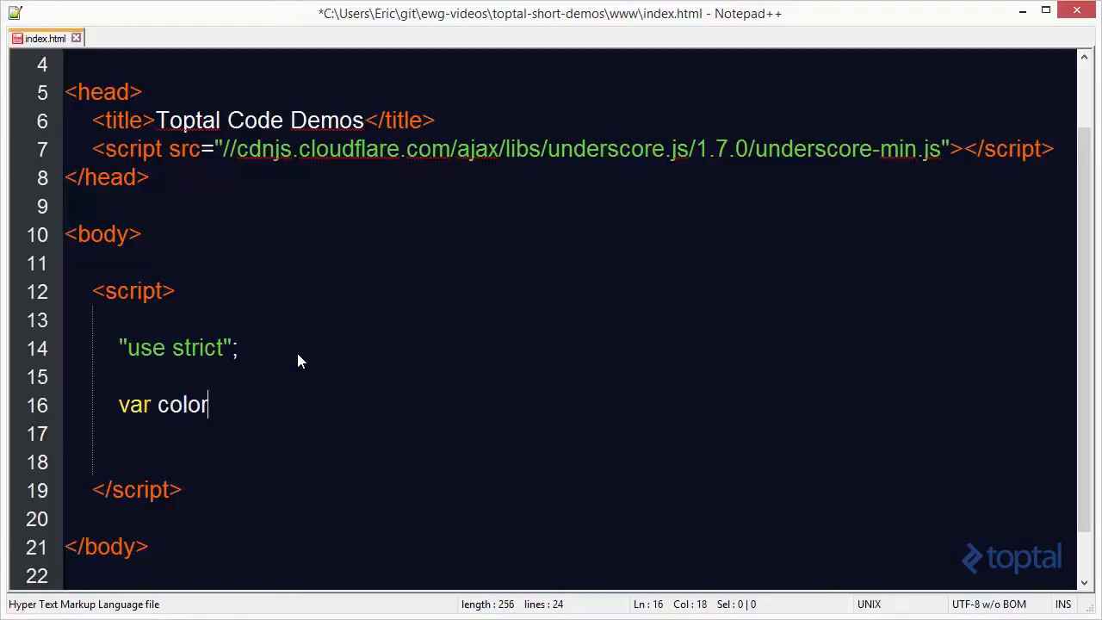
{"action": "type", "text": "s = ['red"}
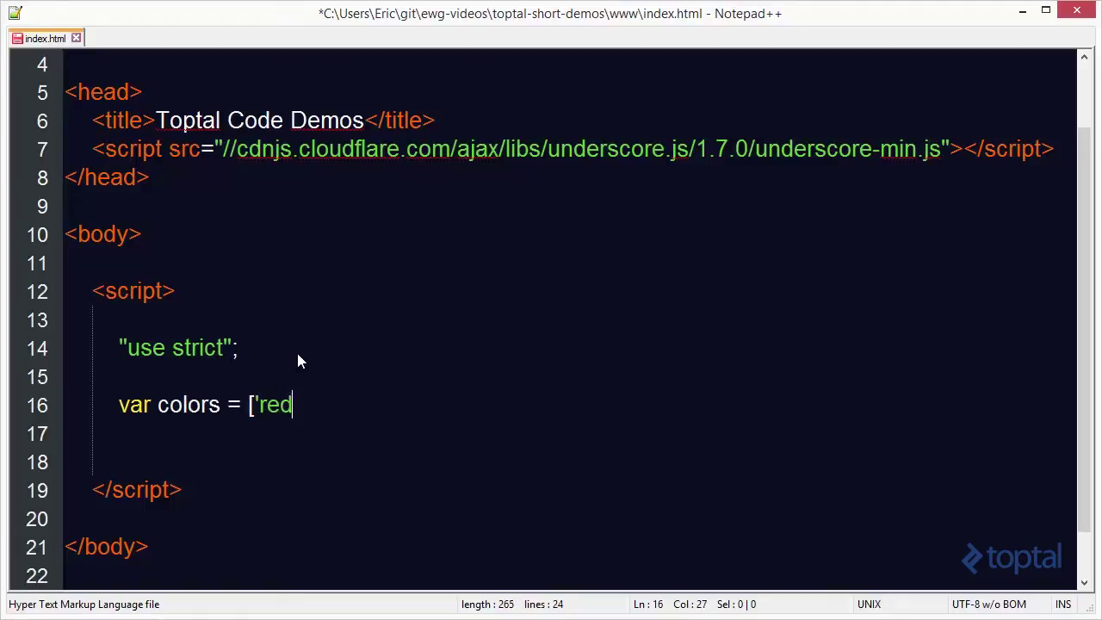
{"action": "type", "text": "', 'blue"}
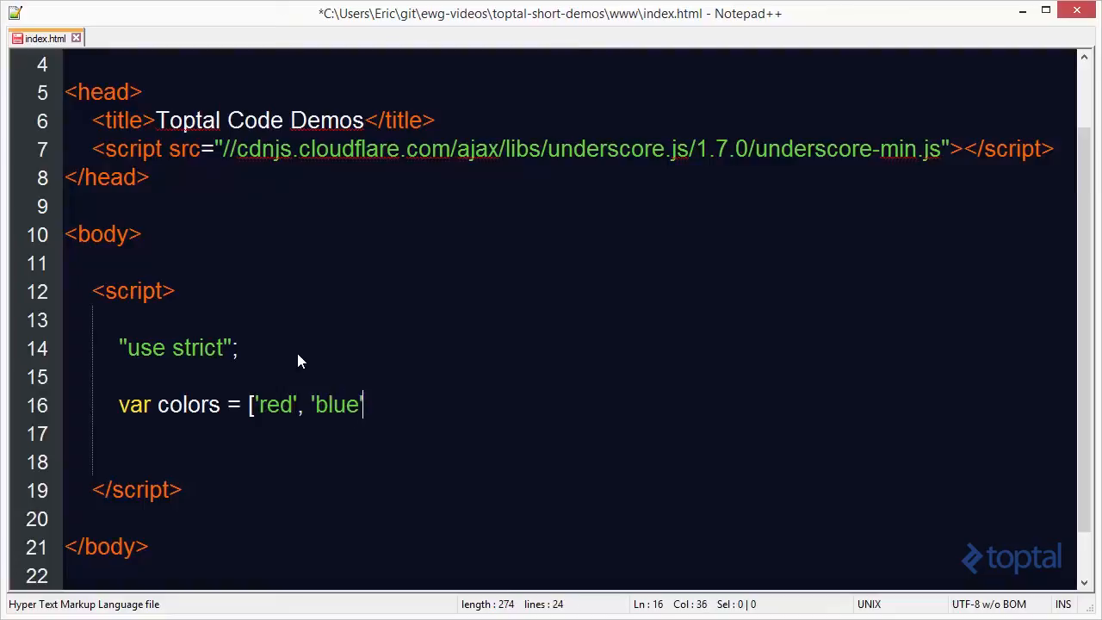
{"action": "type", "text": "', 'gre"}
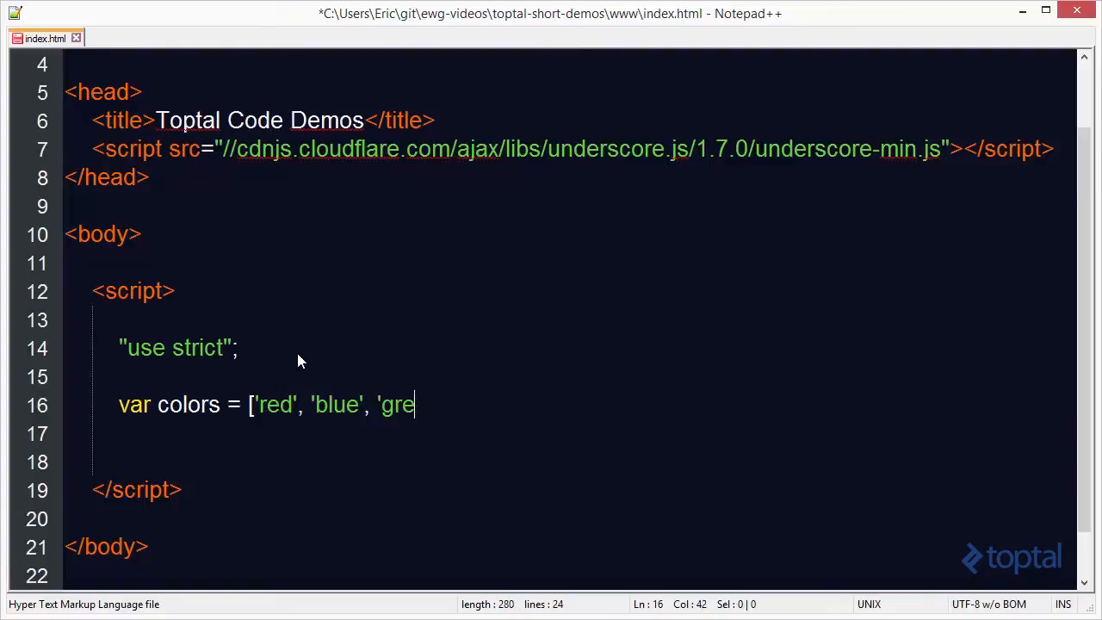
{"action": "type", "text": "en',"}
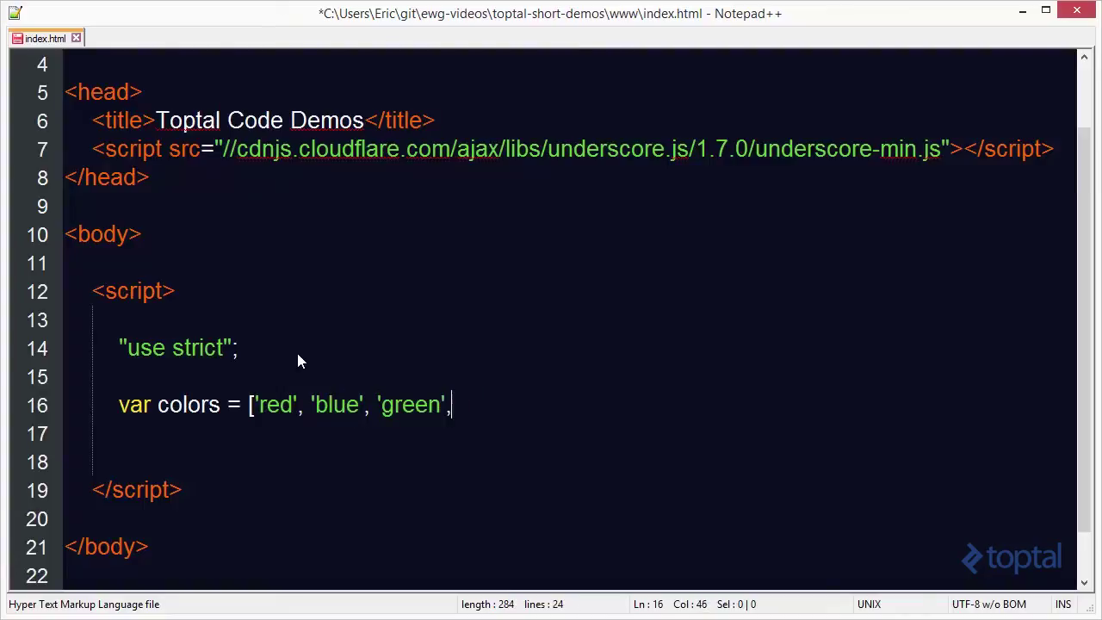
{"action": "type", "text": "'yellow'"}
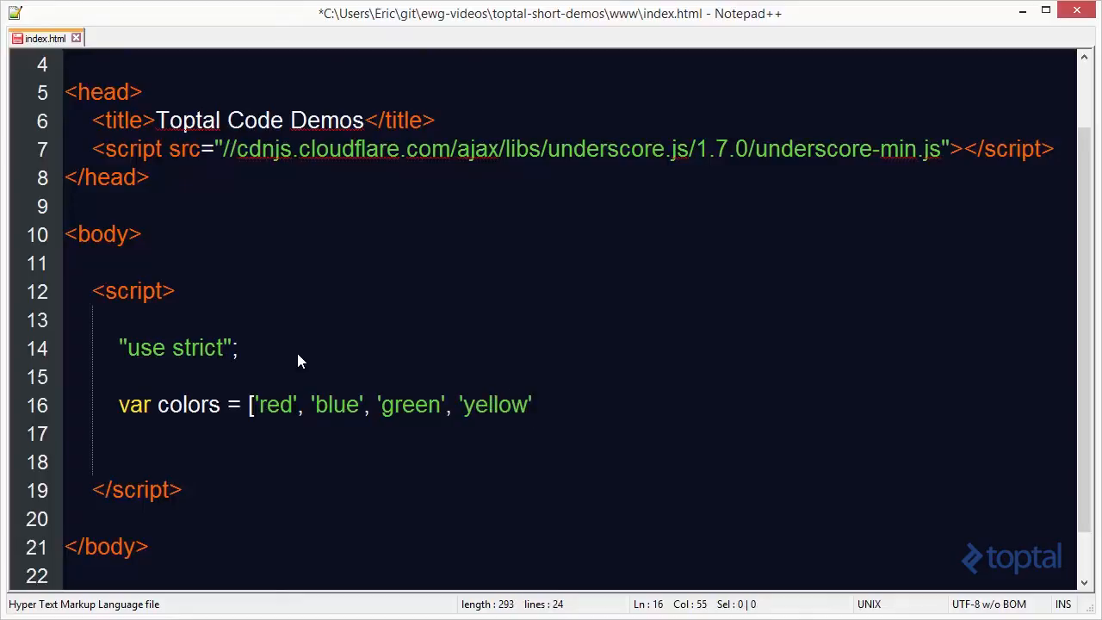
{"action": "type", "text": ", 'black"}
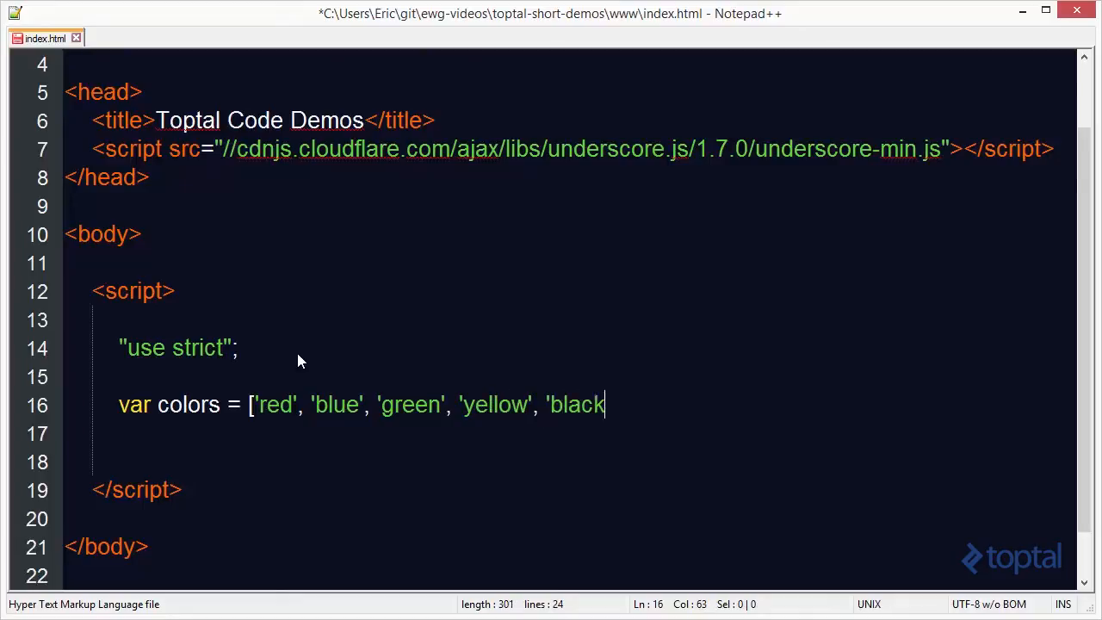
{"action": "type", "text": "', 'red"}
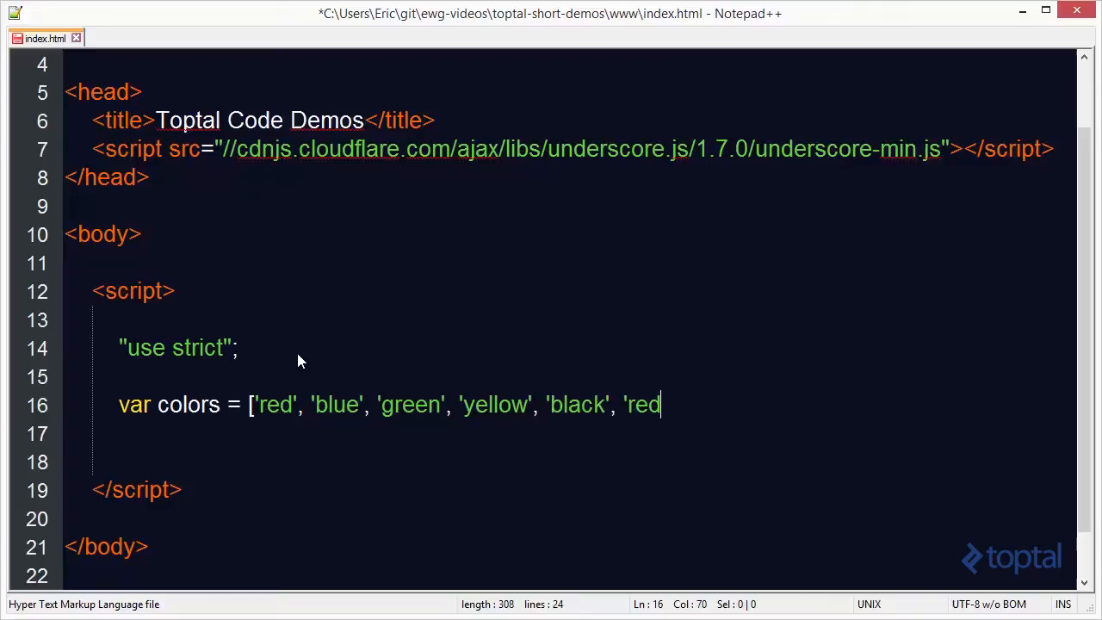
{"action": "type", "text": "'];"}
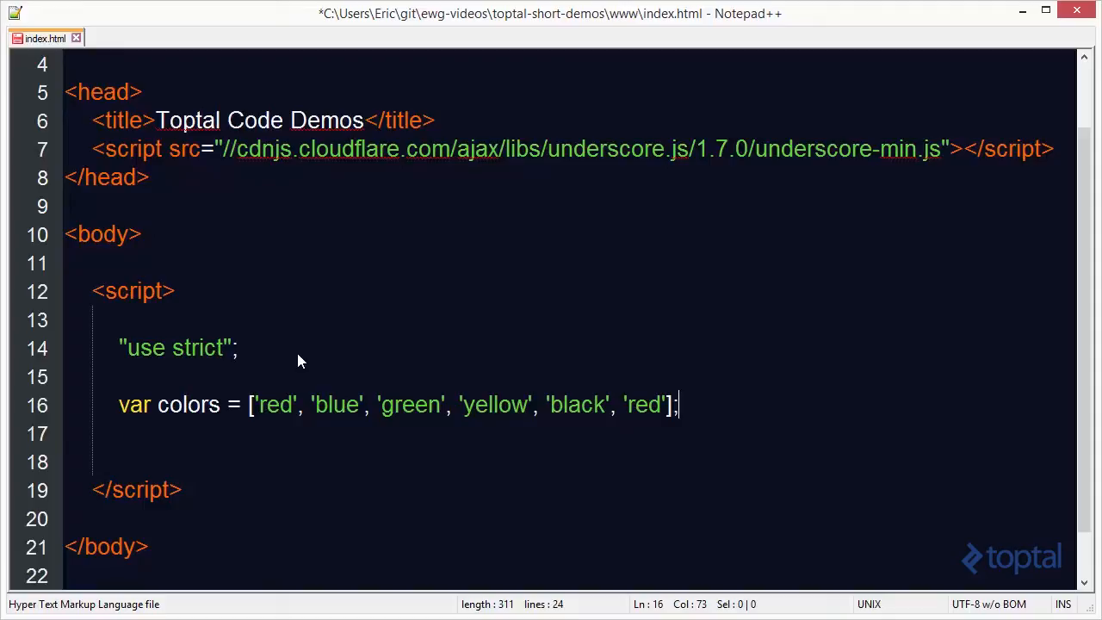
{"action": "type", "text": "c"}
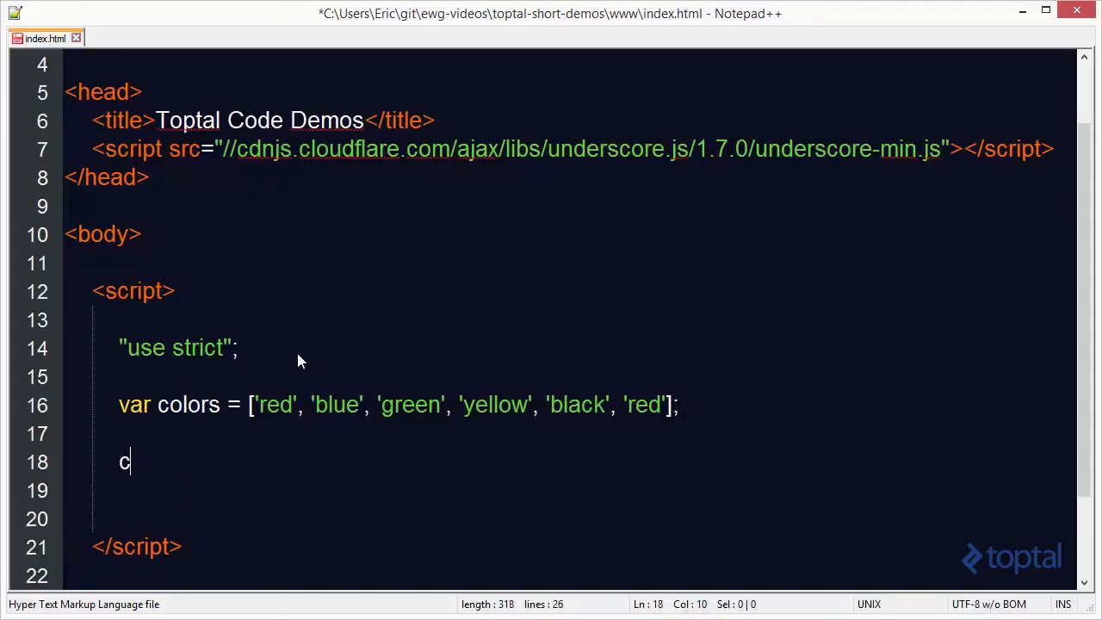
Write console.log(_.without(colors, 'red', 'green')); on line 18
{"action": "type", "text": "onsol."}
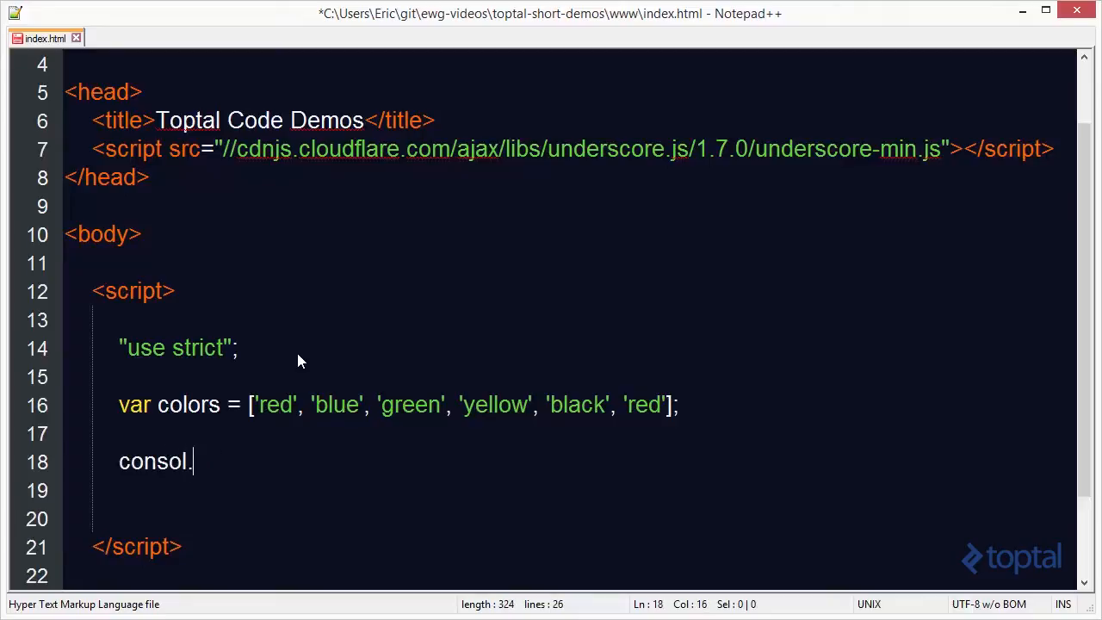
{"action": "type", "text": "e.log("}
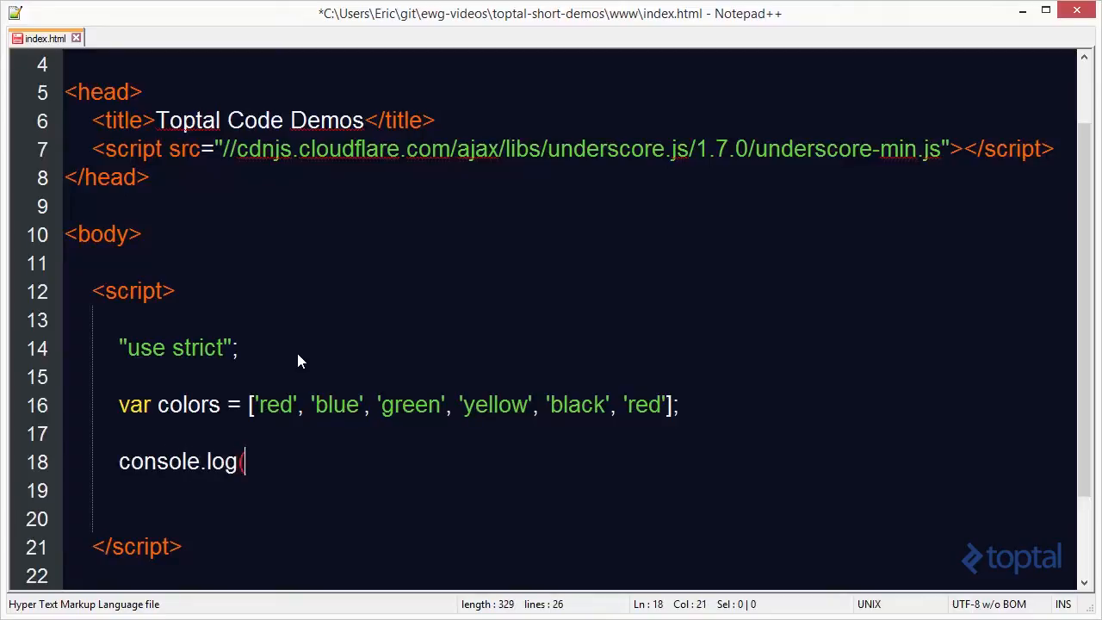
{"action": "type", "text": "(_."}
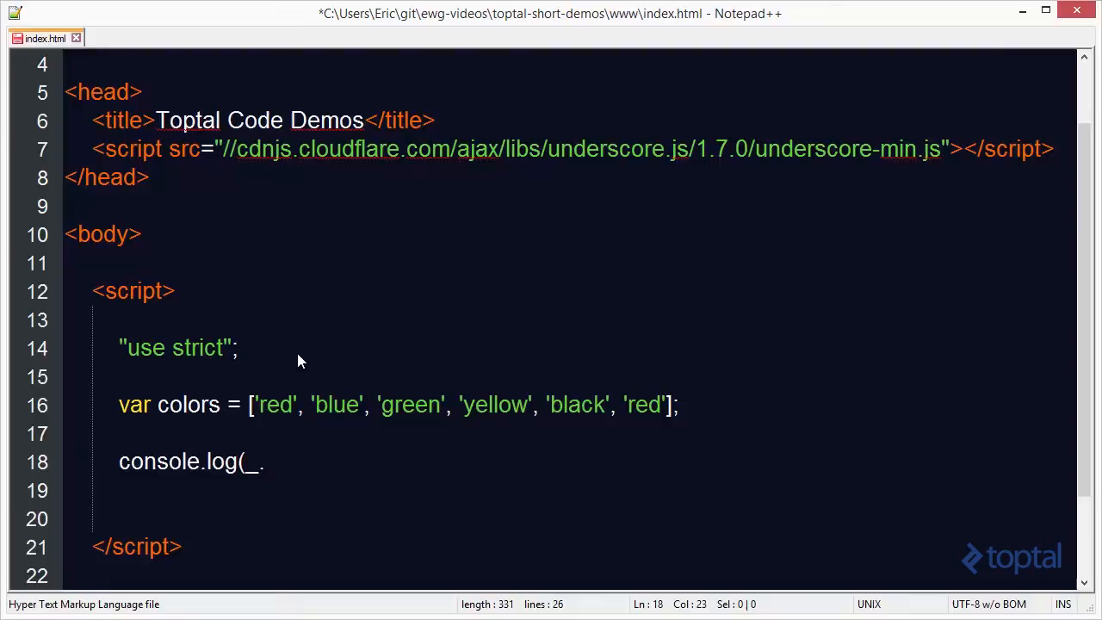
{"action": "type", "text": "without("}
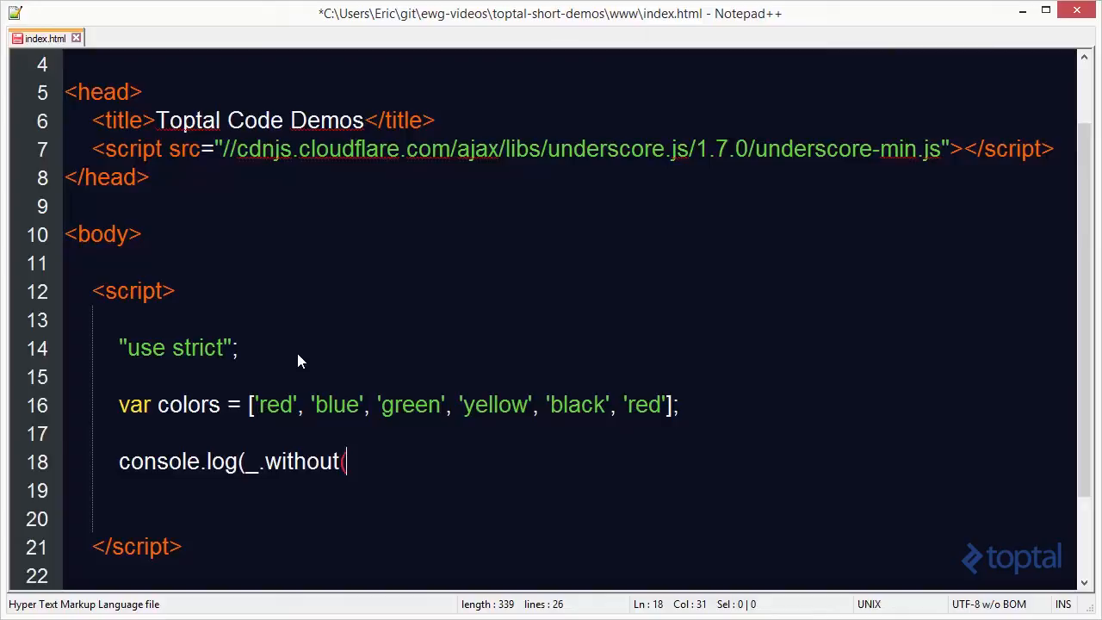
{"action": "type", "text": "col"}
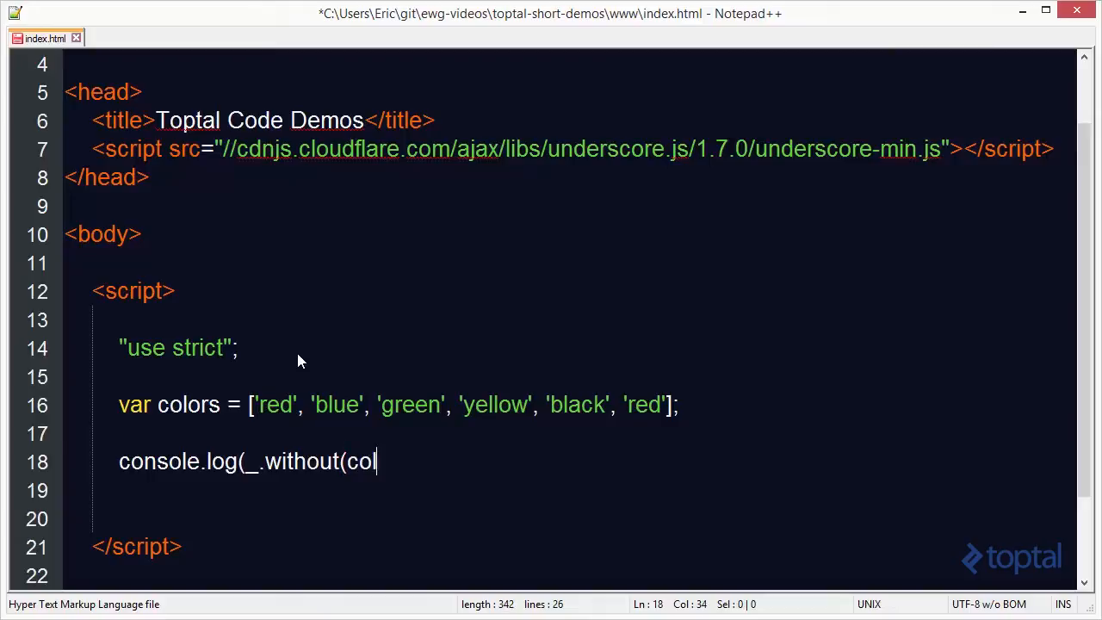
{"action": "type", "text": "ors,"}
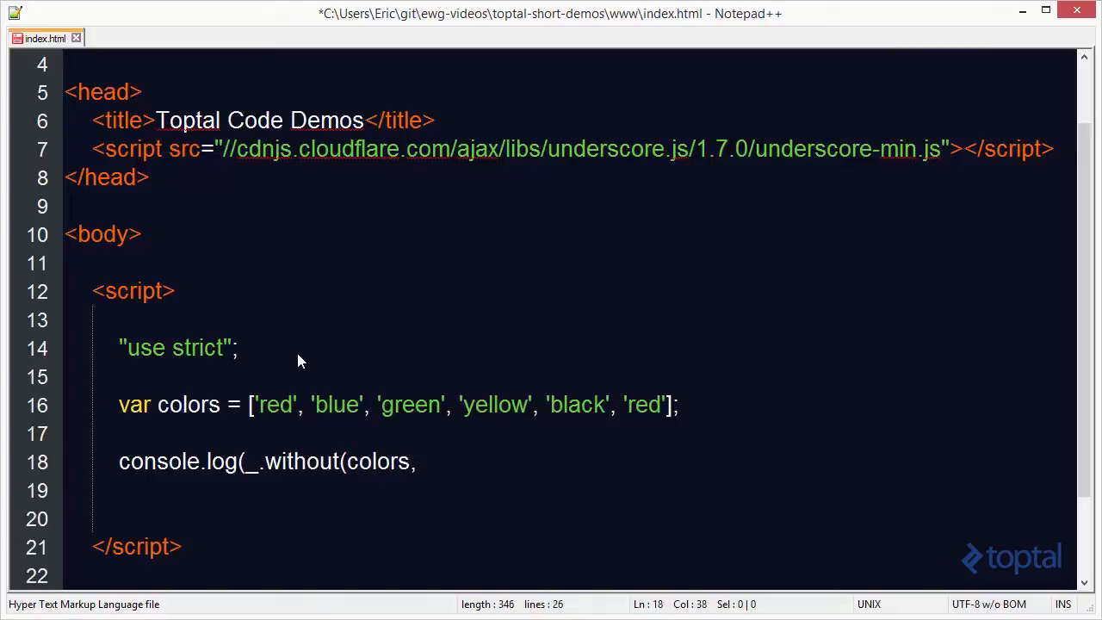
{"action": "type", "text": "'r"}
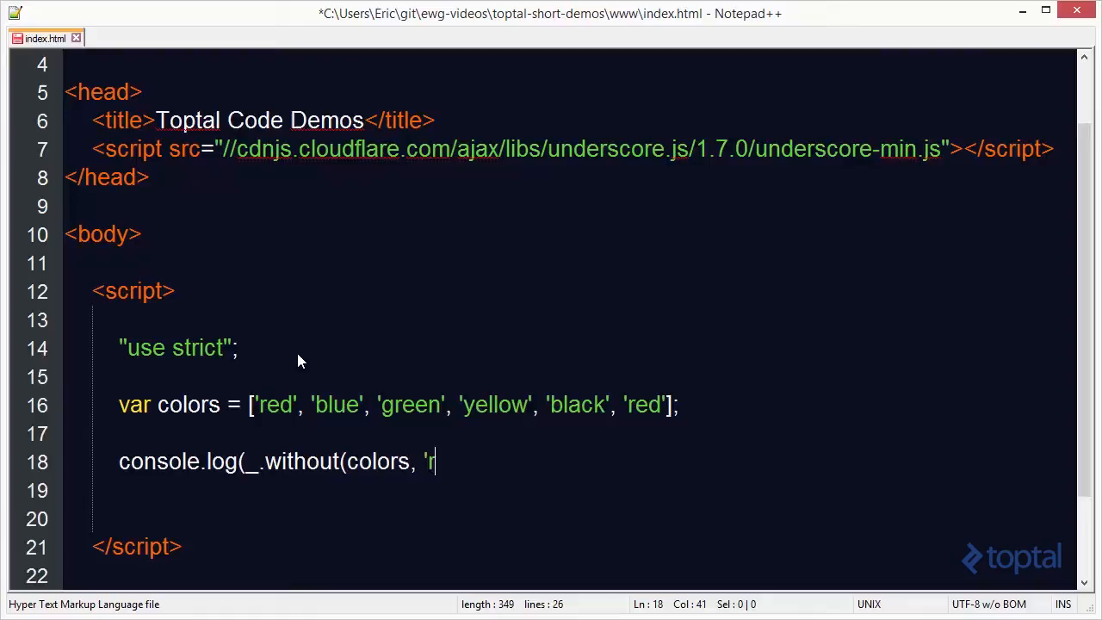
{"action": "type", "text": "ed',"}
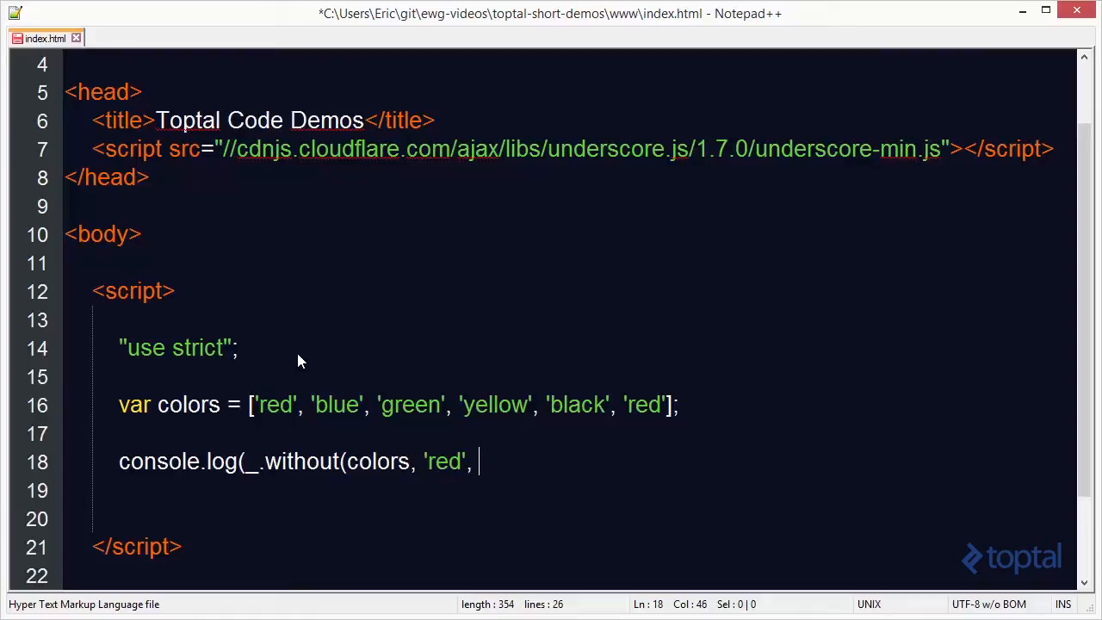
{"action": "type", "text": "'green"}
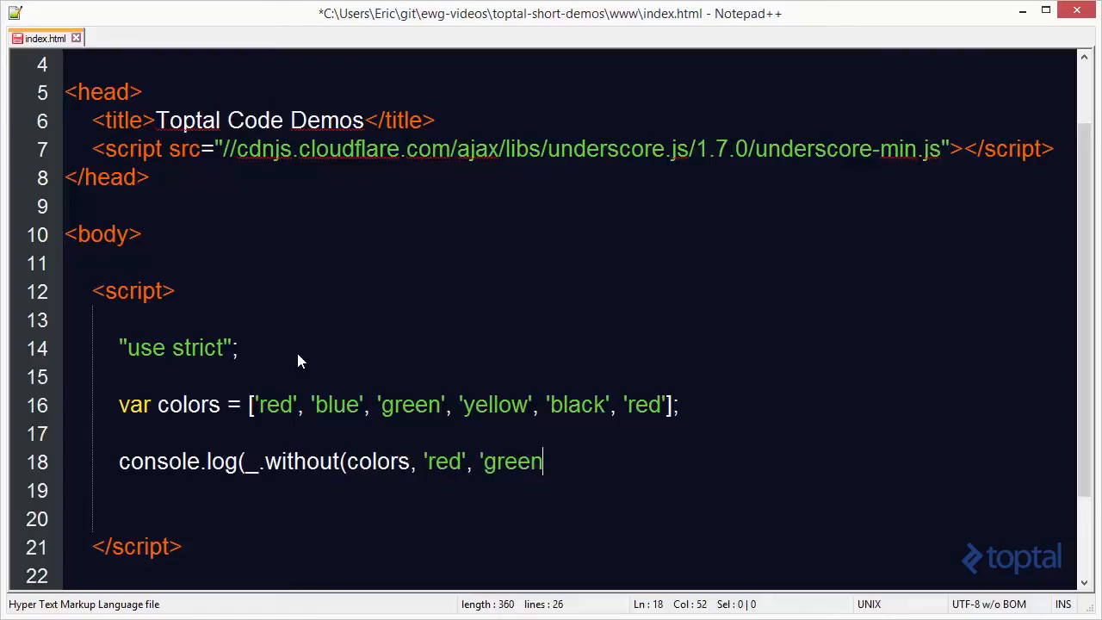
{"action": "type", "text": "')"}
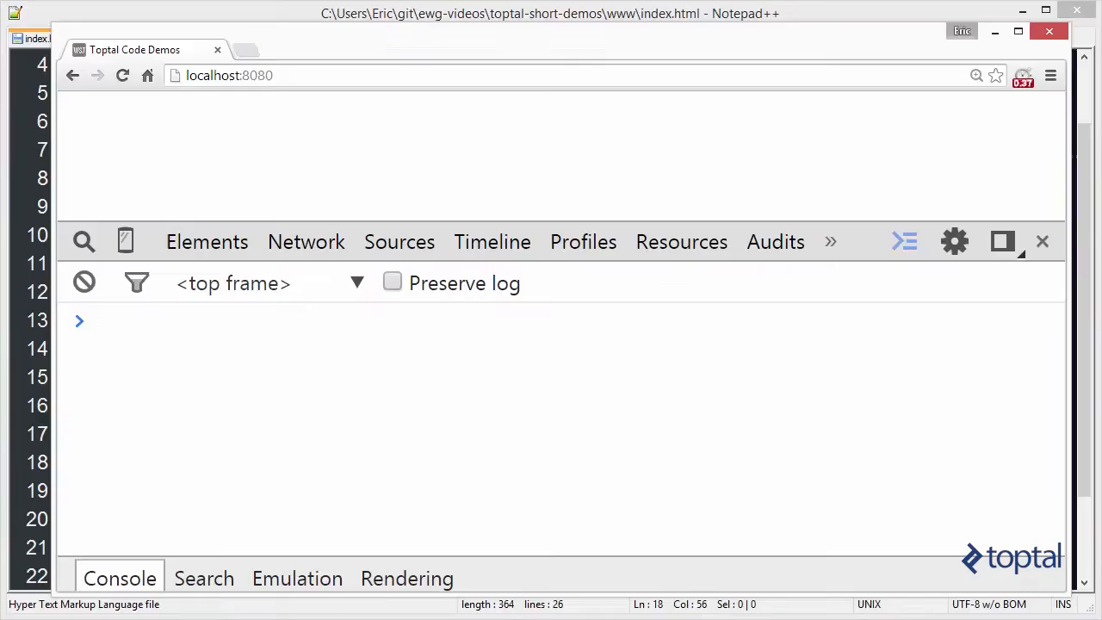
Reload localhost:8080 in Chrome so the console shows blue, yellow, black
{"action": "left_click", "coordinate": [120, 75]}
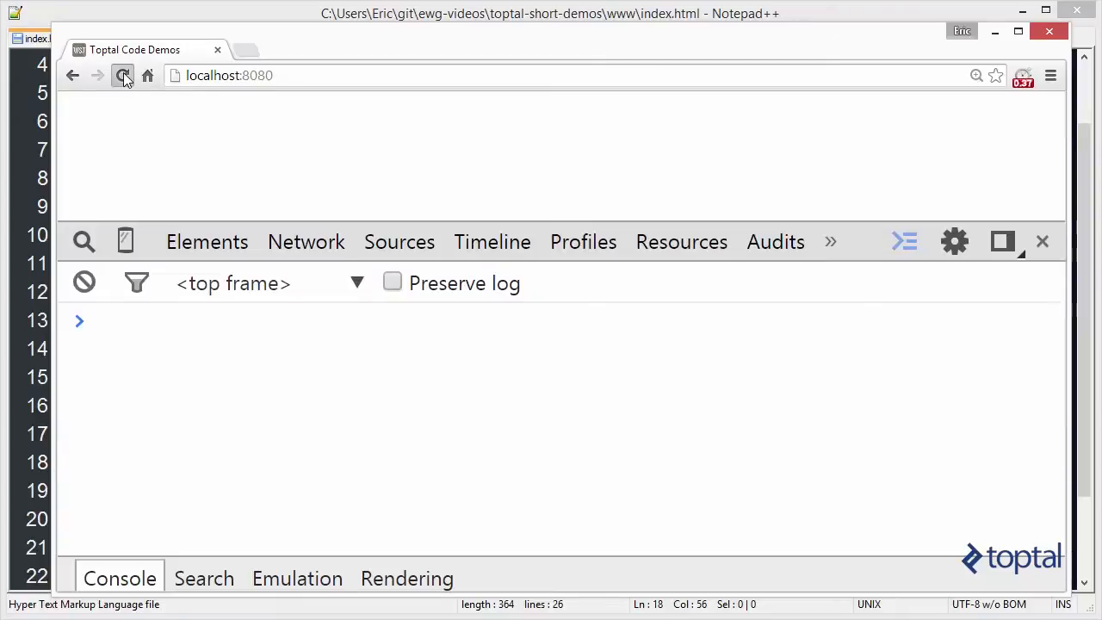
{"action": "left_click", "coordinate": [123, 76]}
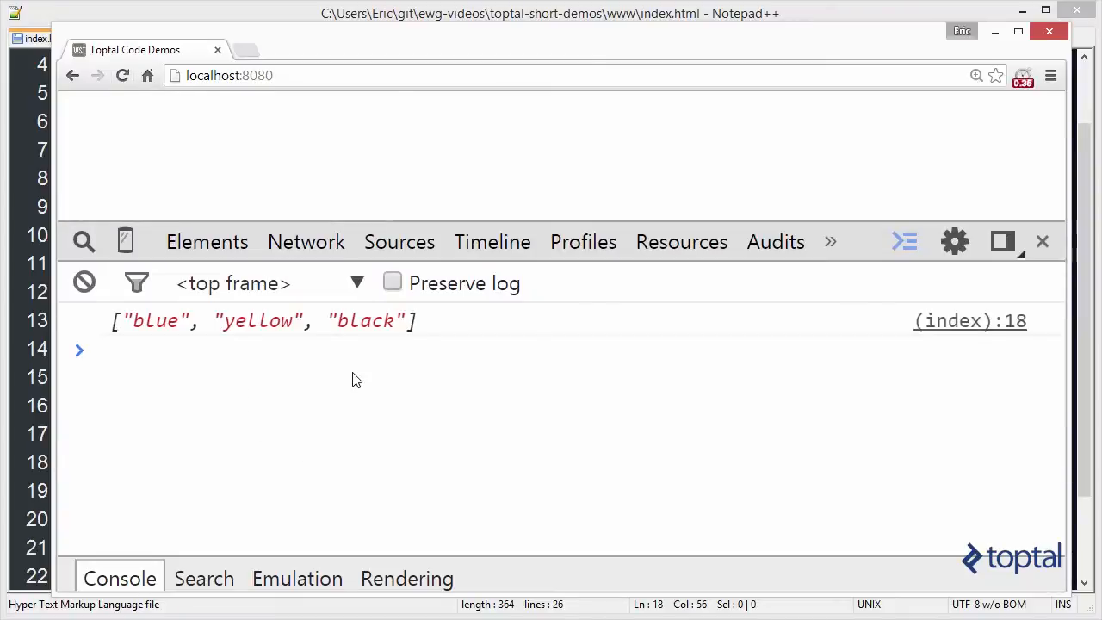
{"action": "mouse_move", "coordinate": [312, 349]}
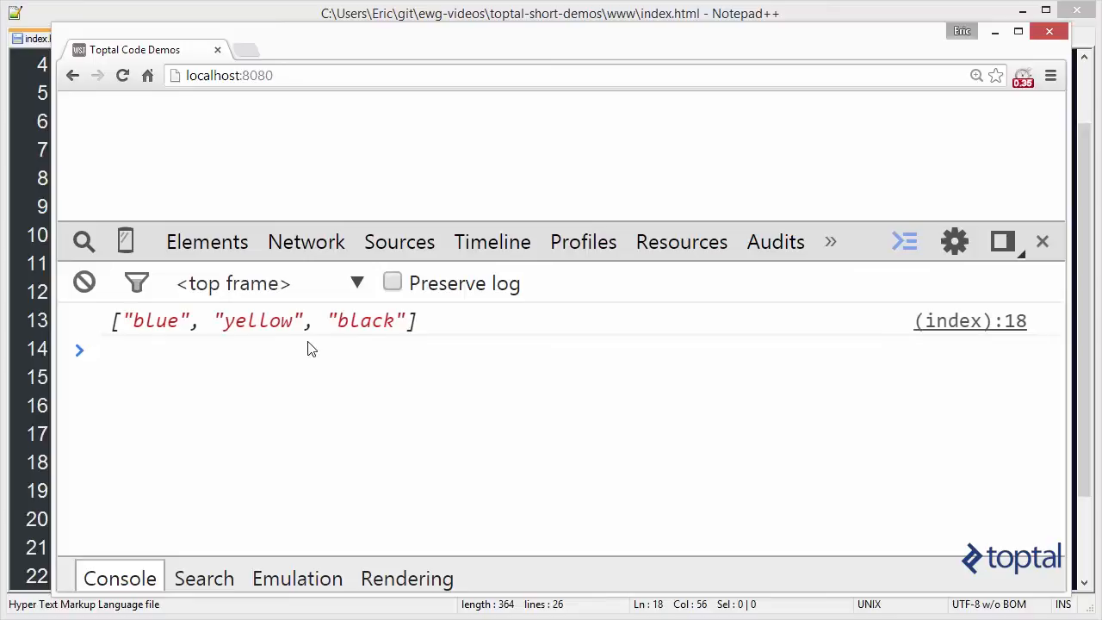
{"action": "mouse_move", "coordinate": [297, 17]}
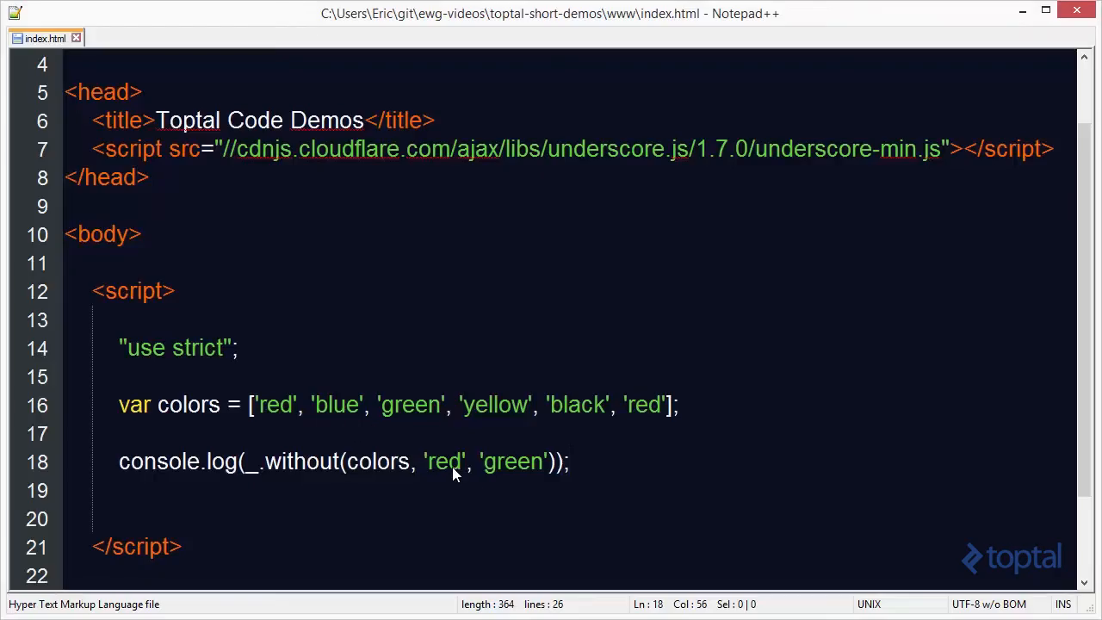
{"action": "mouse_move", "coordinate": [638, 417]}
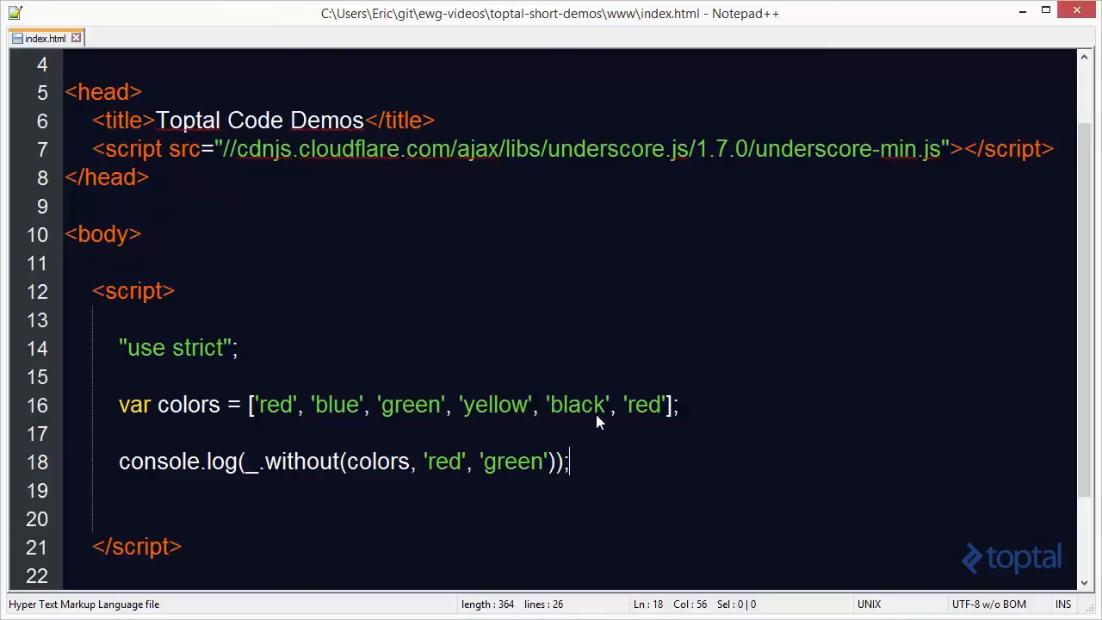
{"action": "mouse_move", "coordinate": [602, 471]}
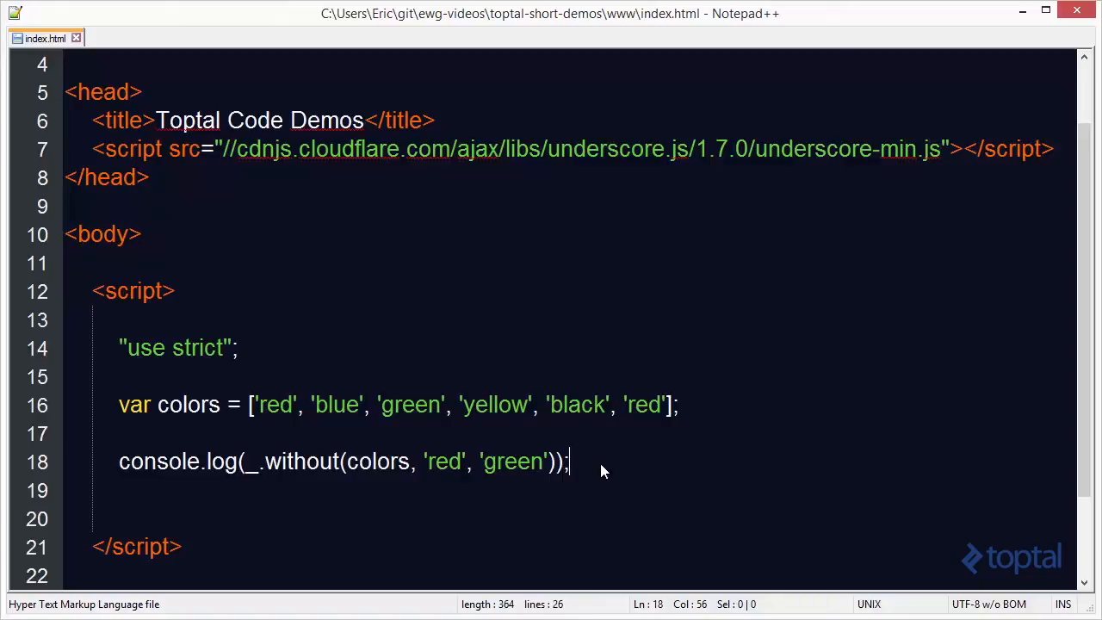
Start a console.log(_.union(colors, ... call on line 20
{"action": "type", "text": "con"}
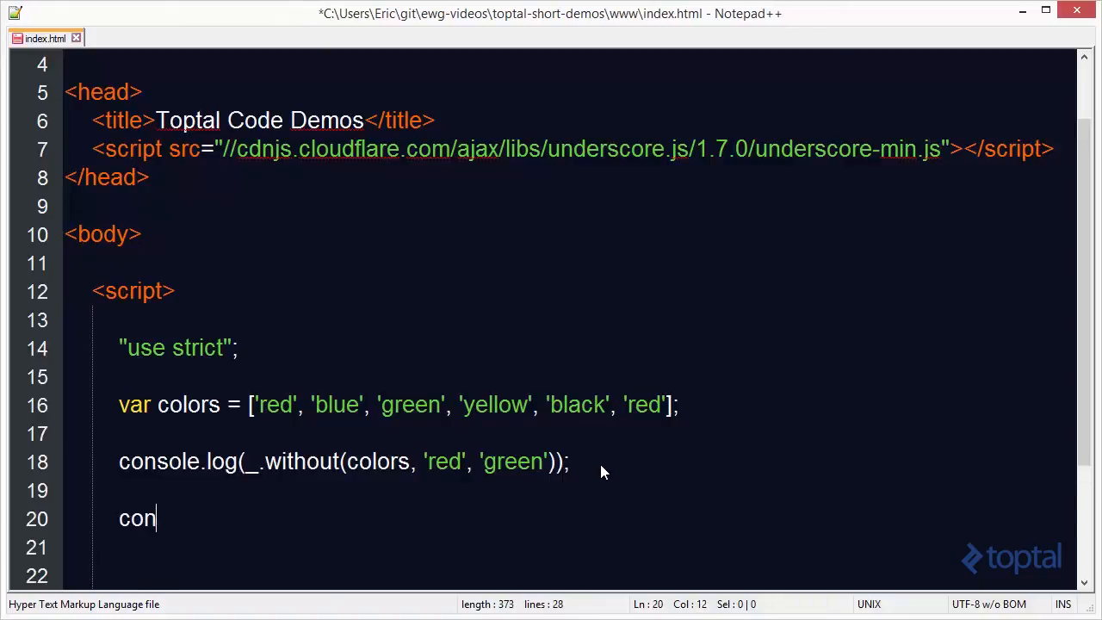
{"action": "type", "text": "sole.log("}
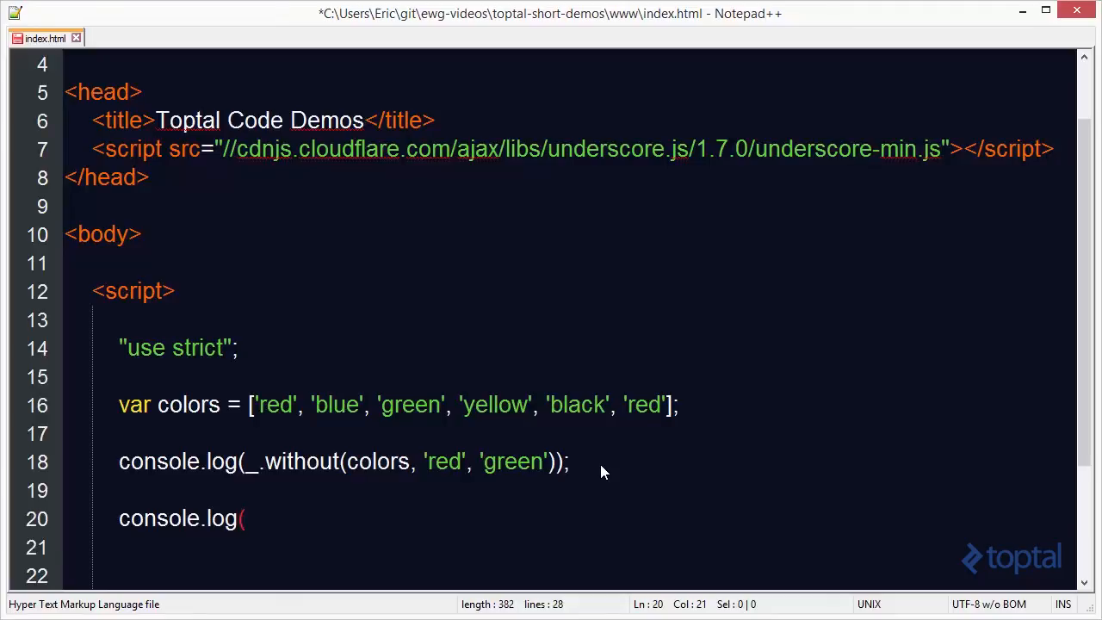
{"action": "type", "text": "_.union"}
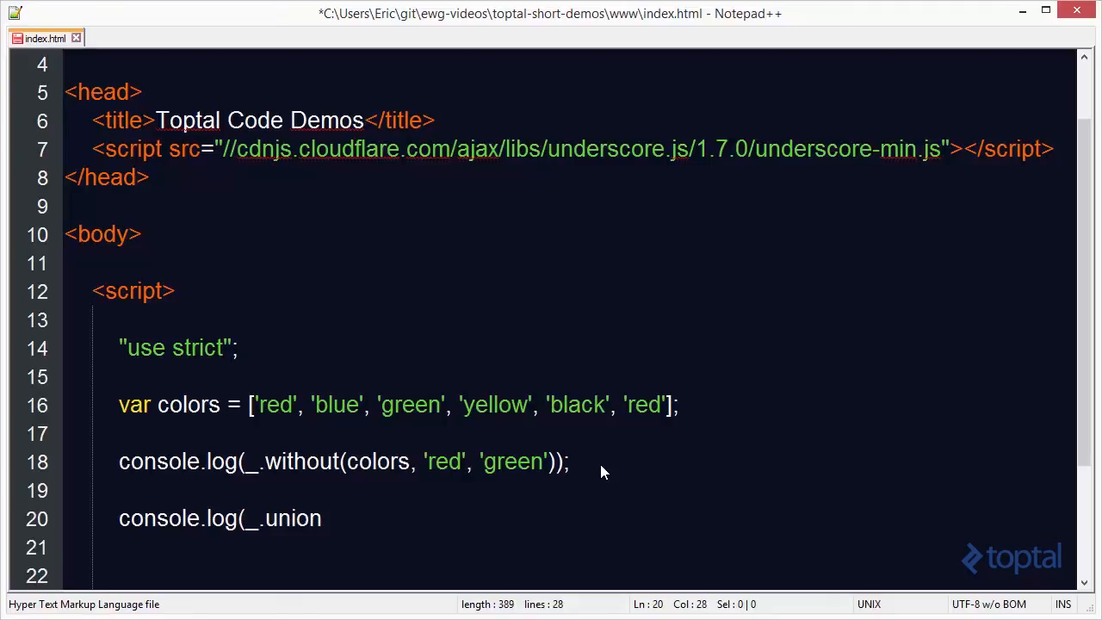
{"action": "type", "text": "("}
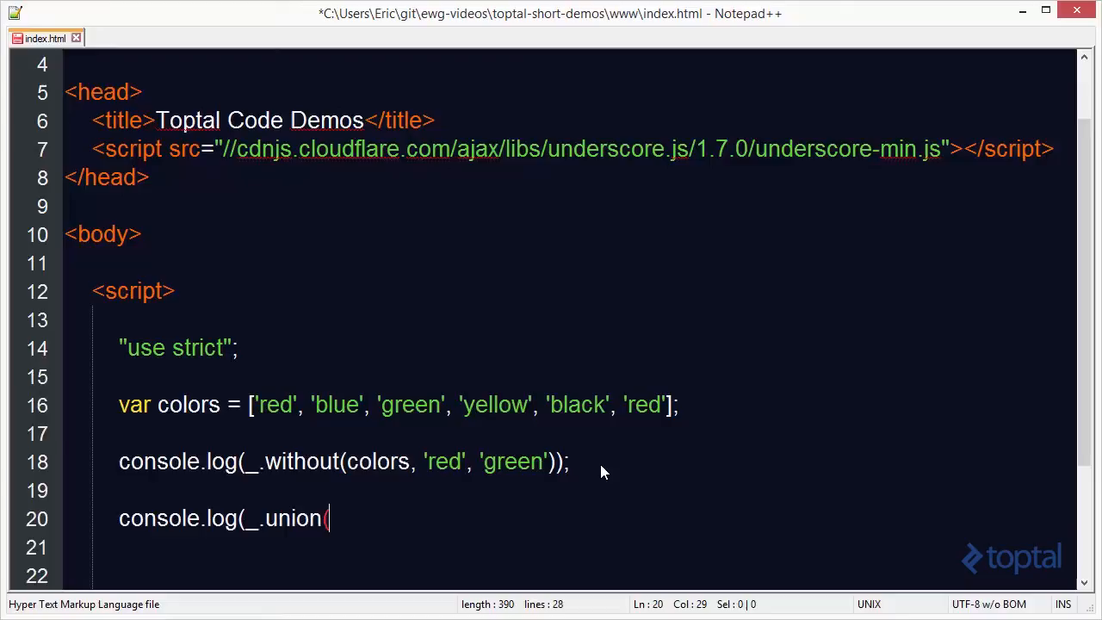
{"action": "type", "text": "colo"}
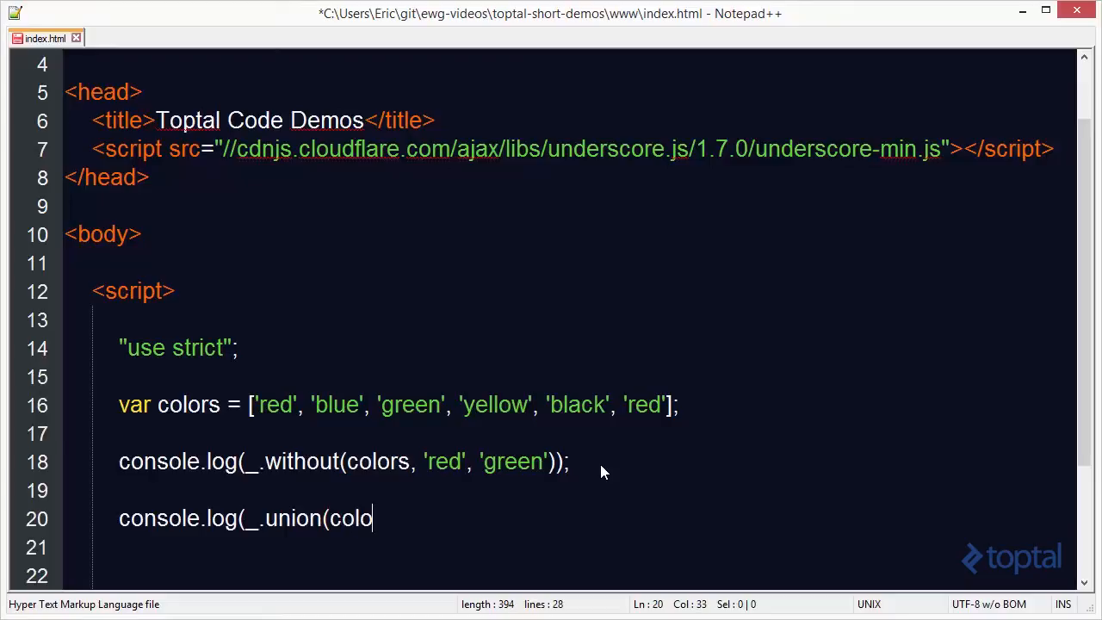
{"action": "type", "text": "rs, ['"}
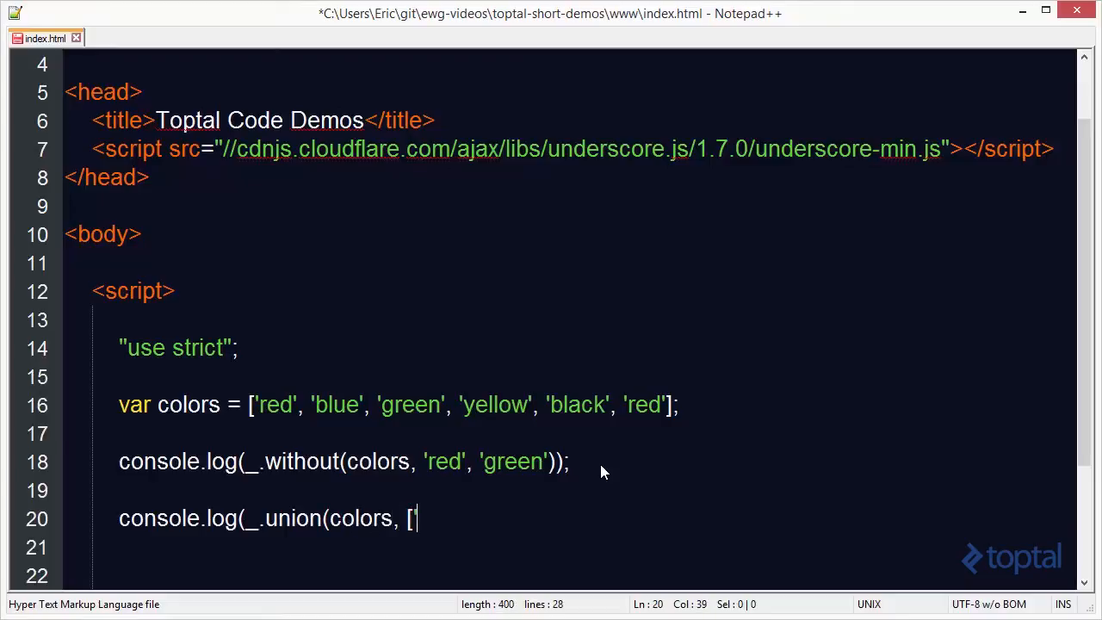
Complete the union with ['blue','brown','pink'] and ['orange','red'] arrays and close the statement
{"action": "type", "text": "blue', '"}
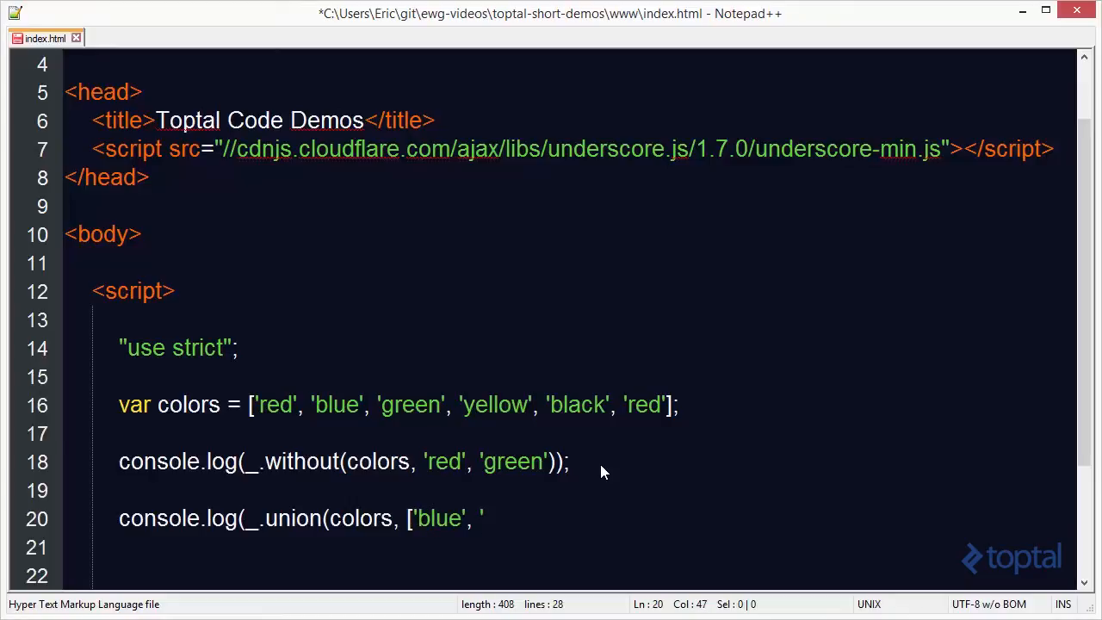
{"action": "type", "text": "brown', 'p"}
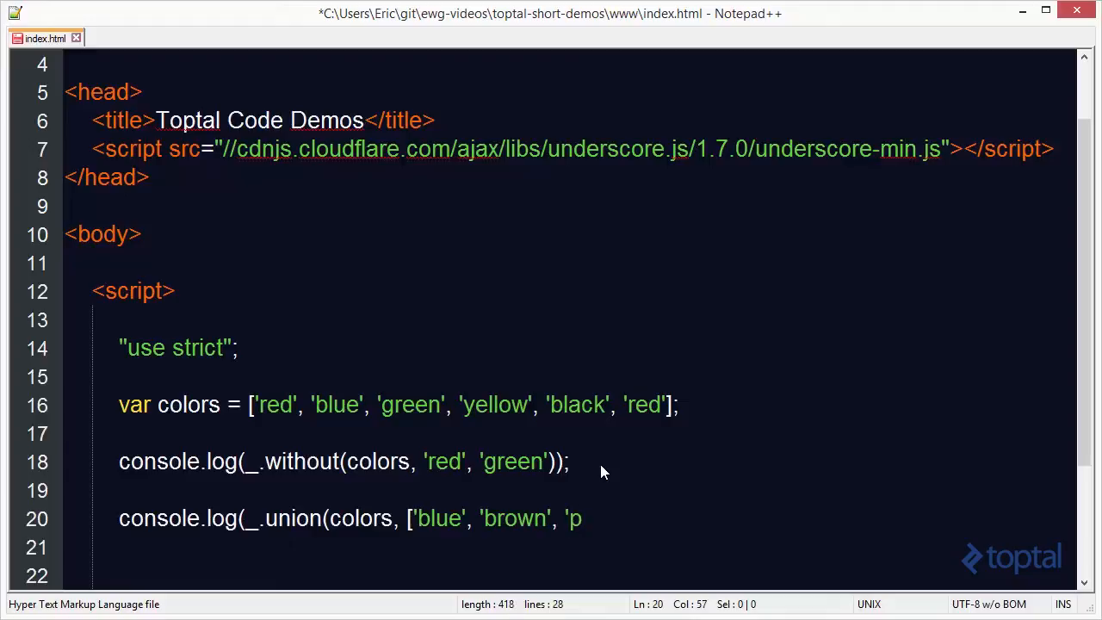
{"action": "type", "text": "ink'],"}
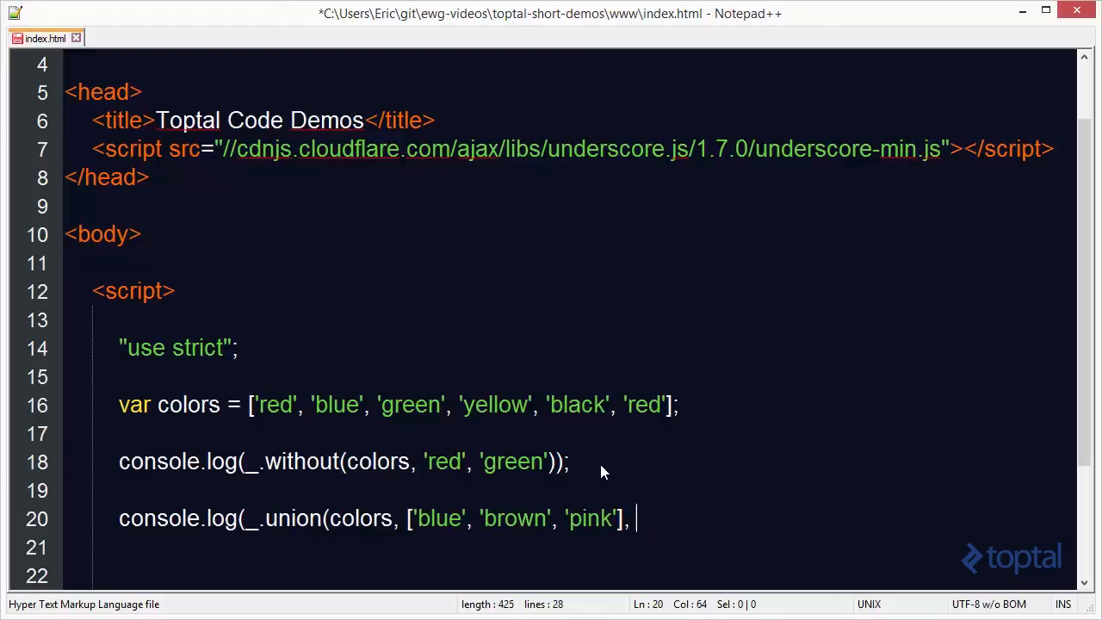
{"action": "type", "text": "['"}
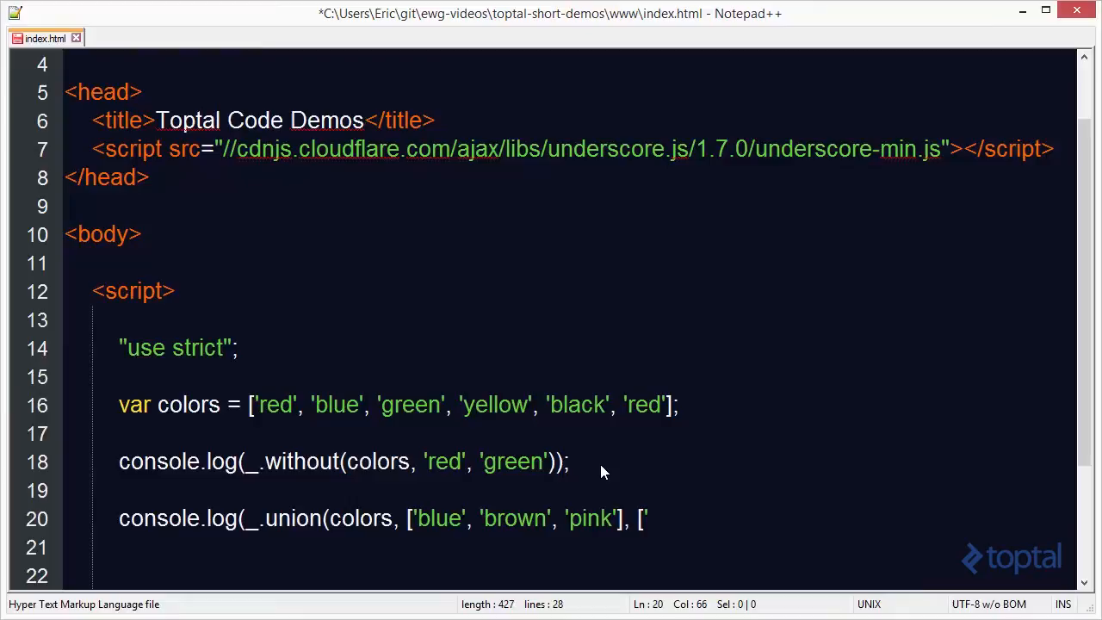
{"action": "type", "text": "orang"}
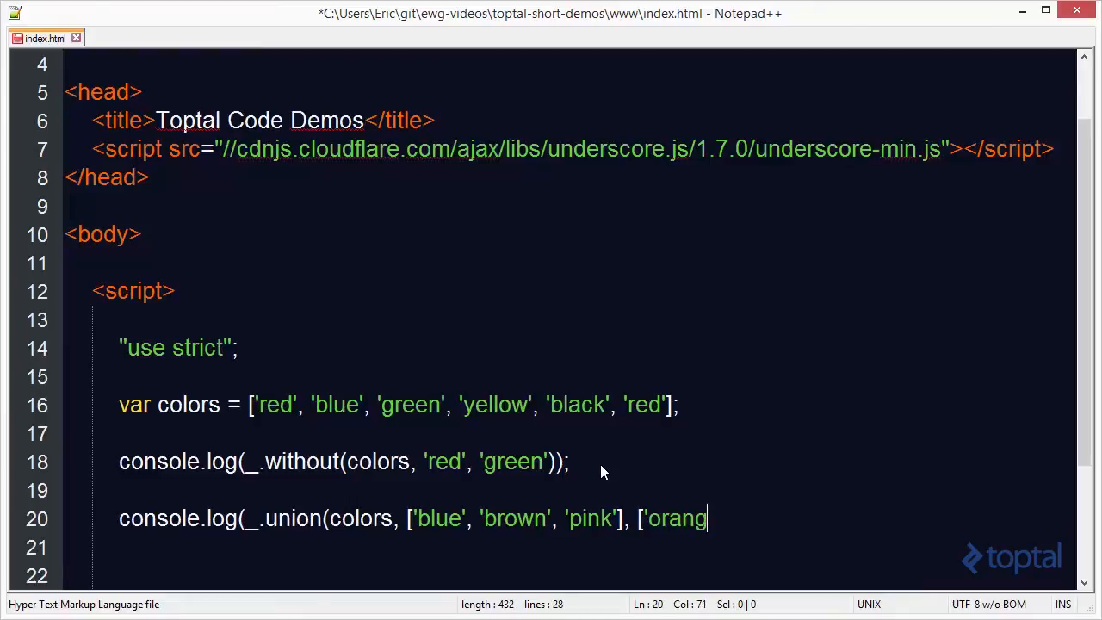
{"action": "type", "text": "e', 're"}
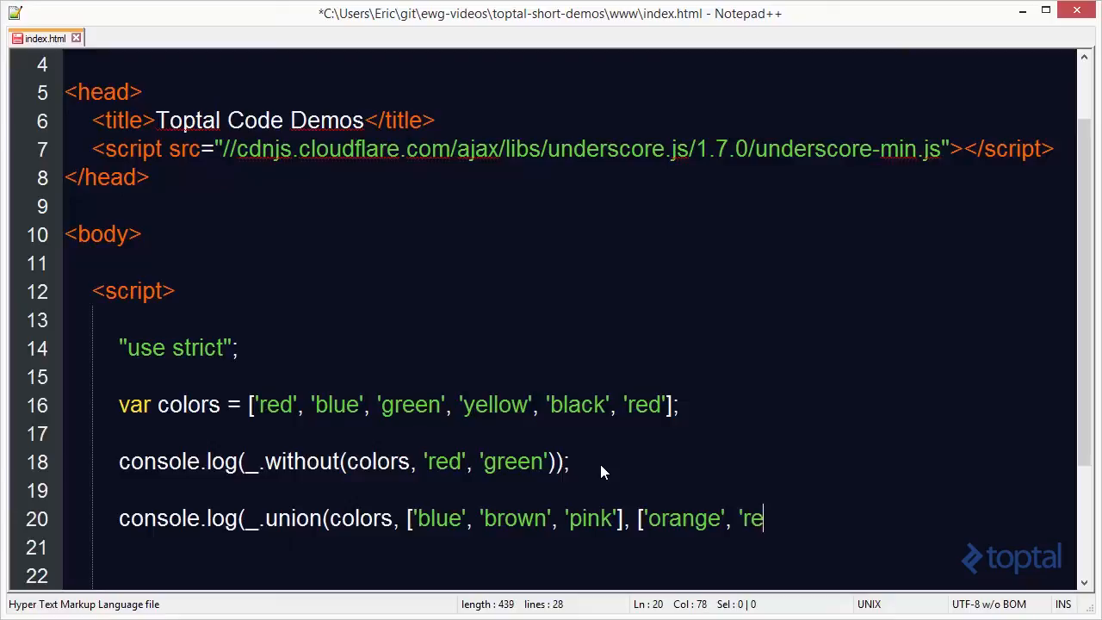
{"action": "type", "text": "d']))"}
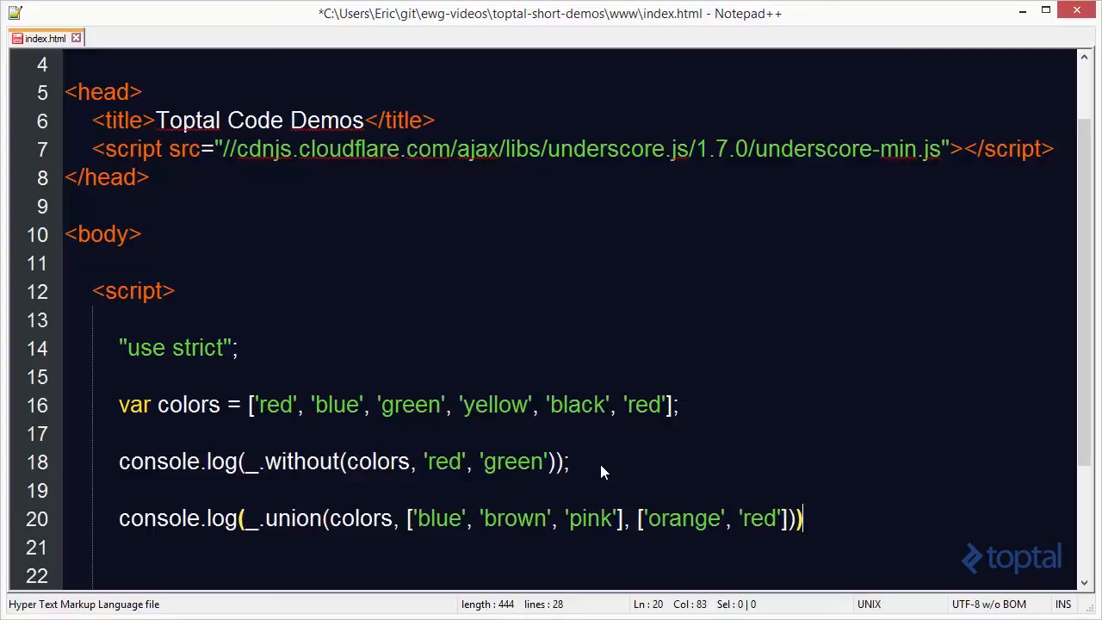
{"action": "type", "text": ";"}
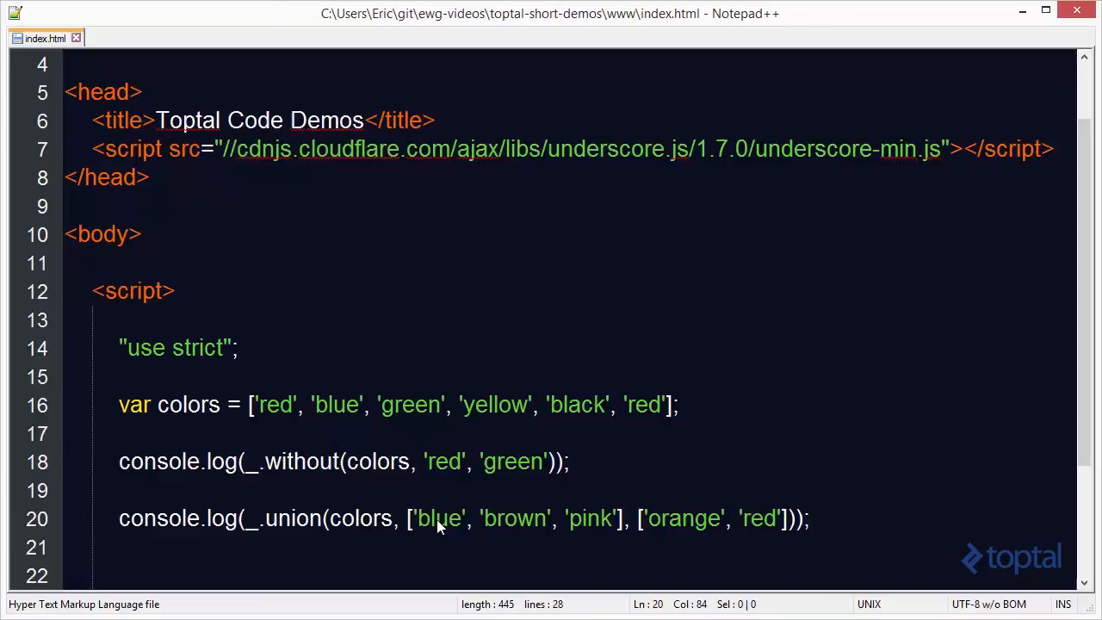
{"action": "mouse_move", "coordinate": [320, 504]}
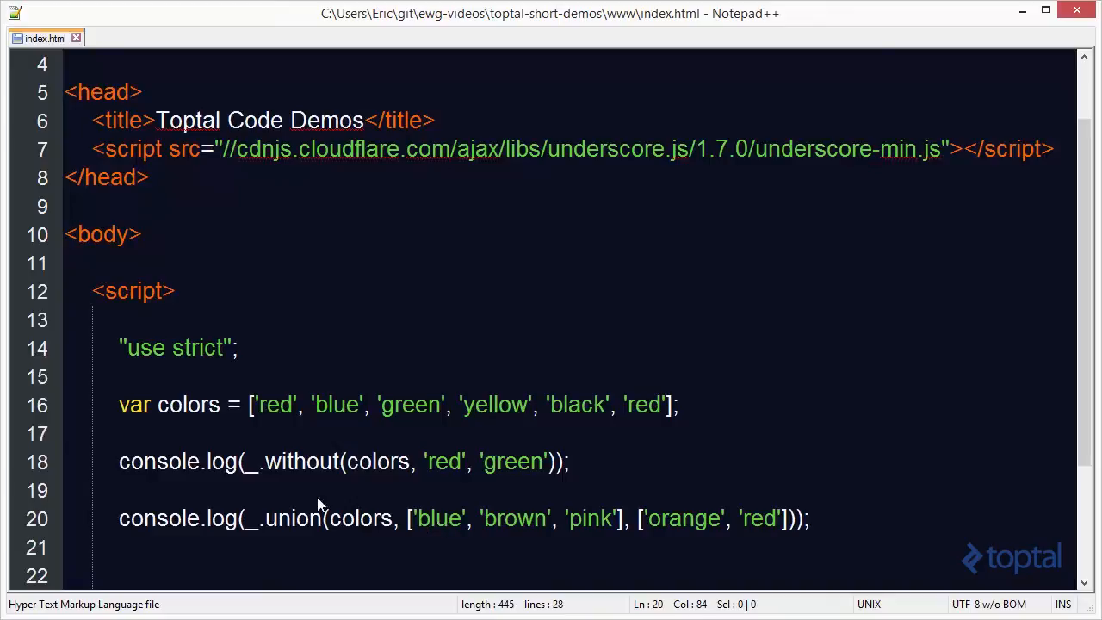
{"action": "type", "text": "//"}
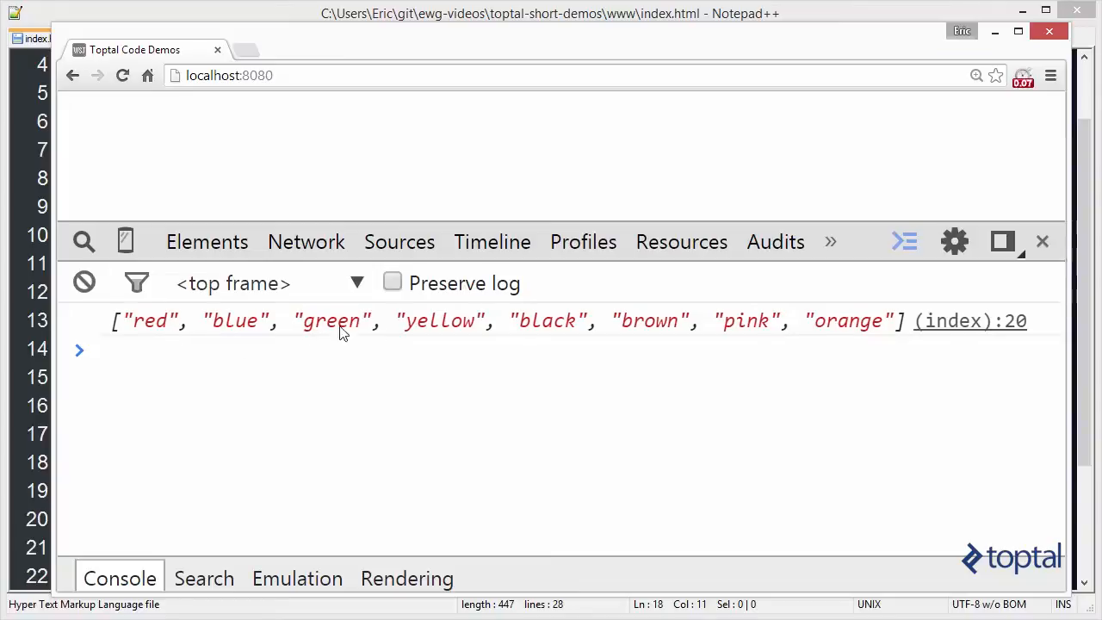
{"action": "mouse_move", "coordinate": [857, 334]}
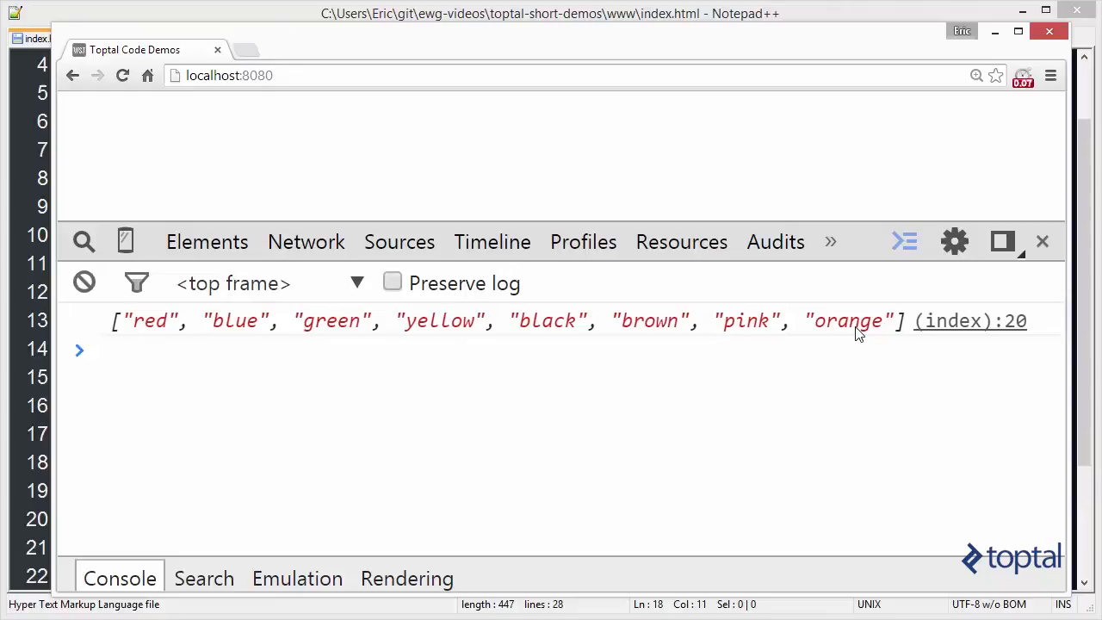
{"action": "mouse_move", "coordinate": [424, 68]}
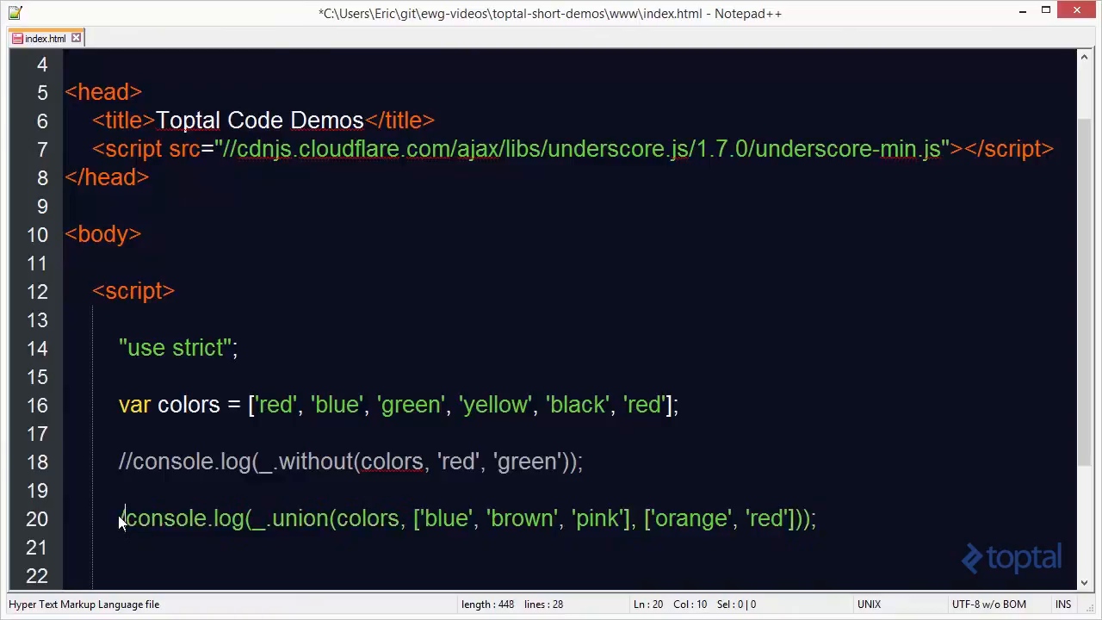
Comment out the union line and start a console.log(_.intersection( call on line 22
{"action": "type", "text": "//"}
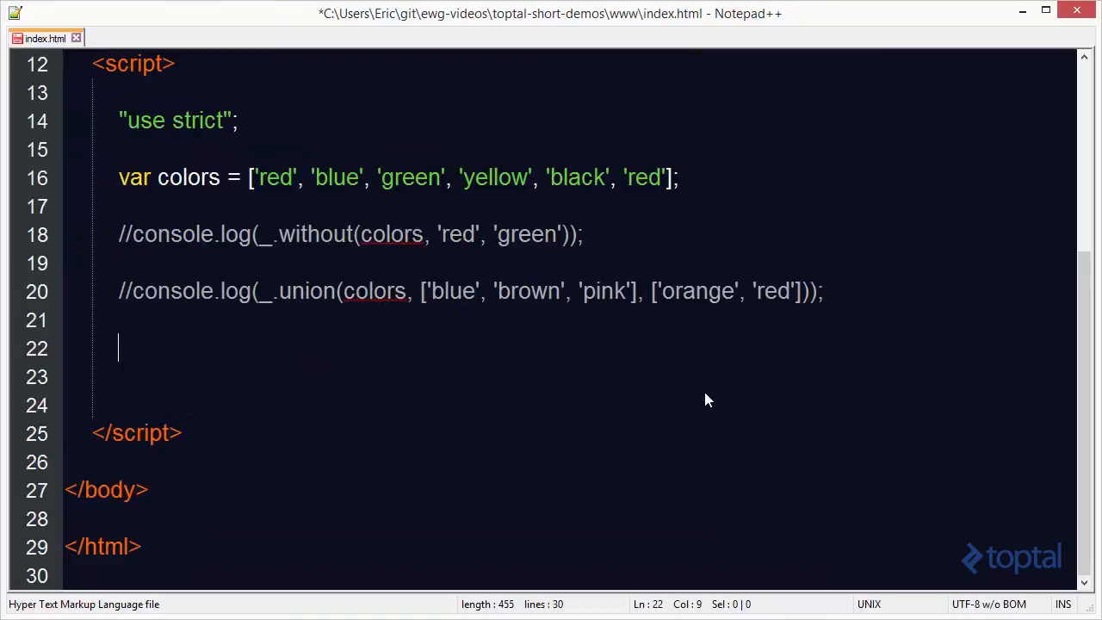
{"action": "type", "text": "conso"}
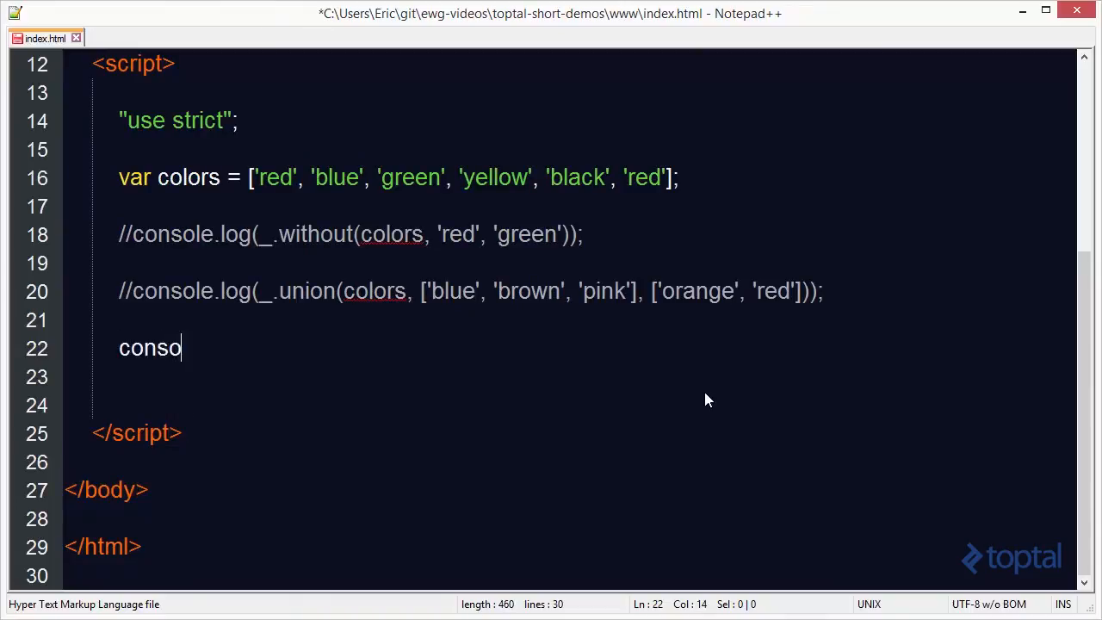
{"action": "type", "text": "le.log("}
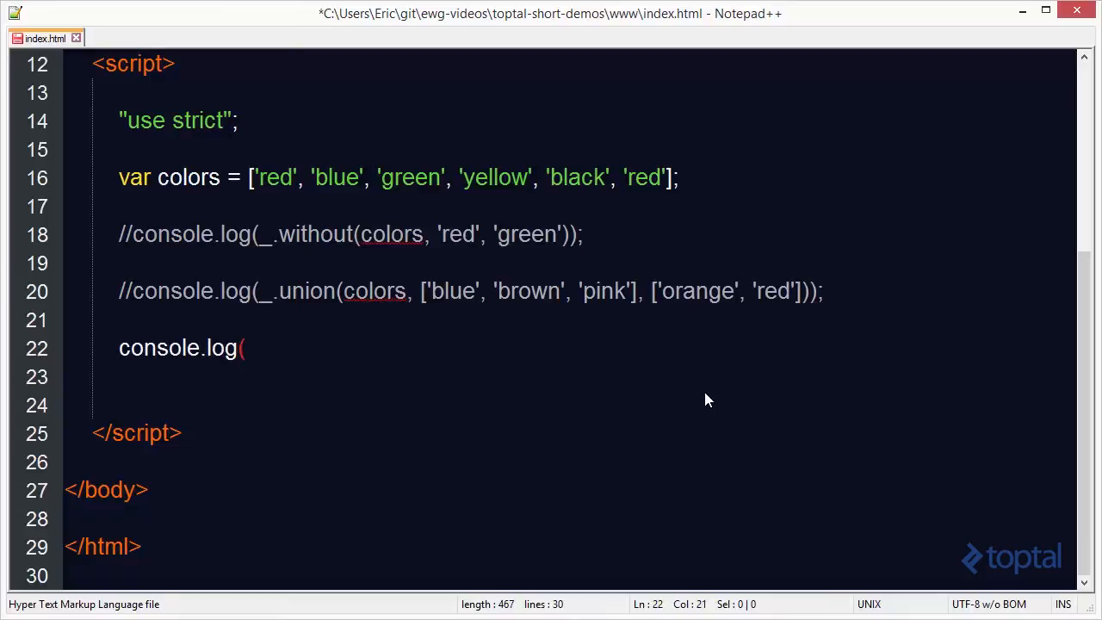
{"action": "type", "text": "_."}
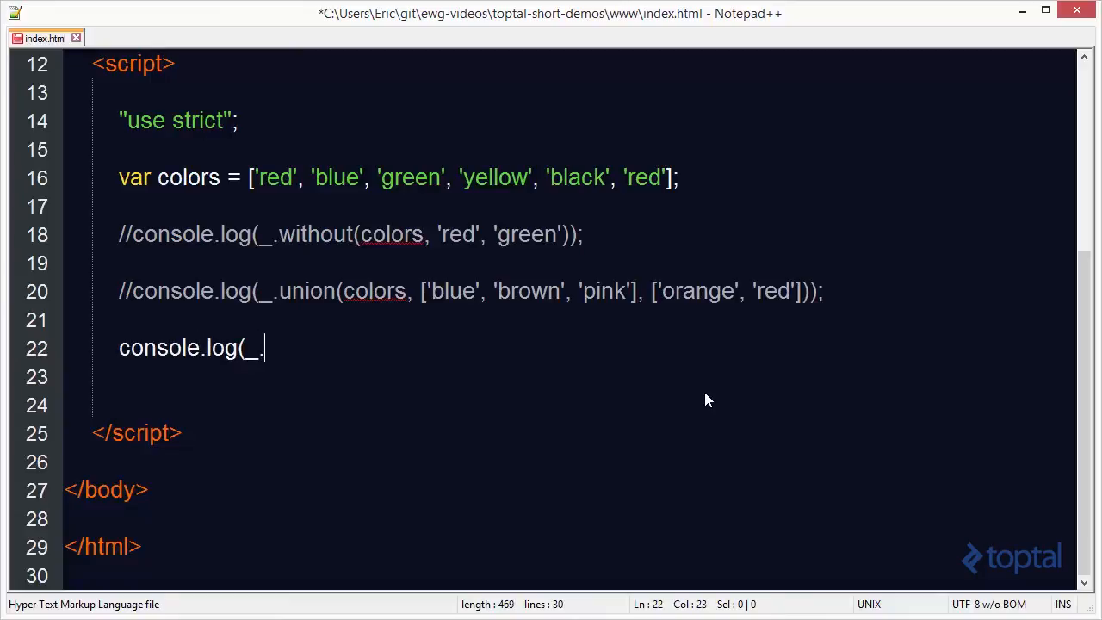
{"action": "type", "text": "inter"}
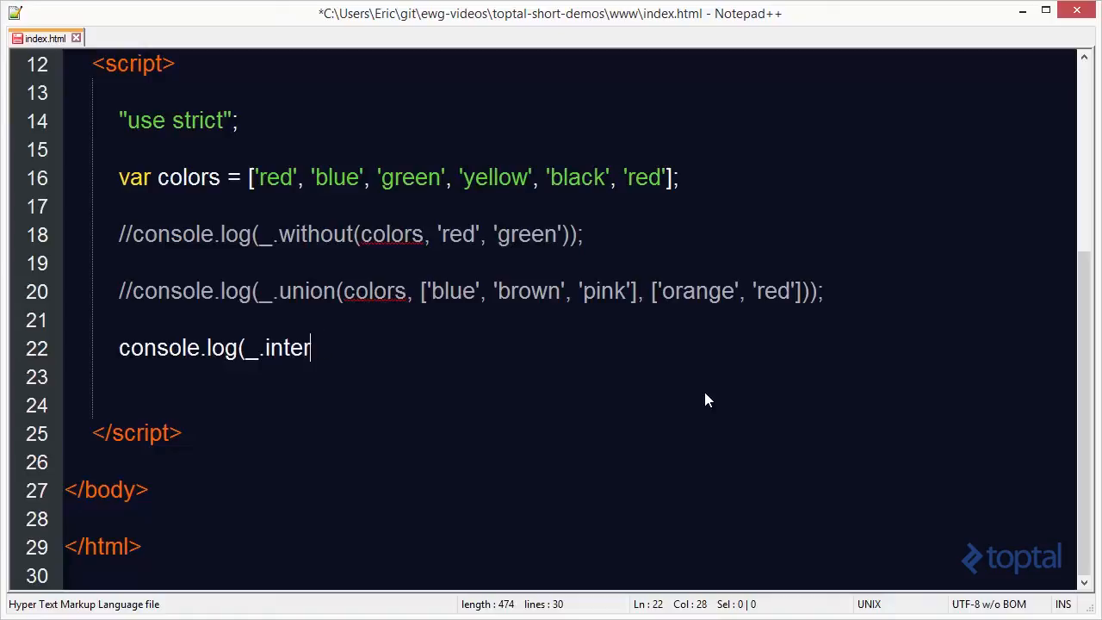
{"action": "type", "text": "section("}
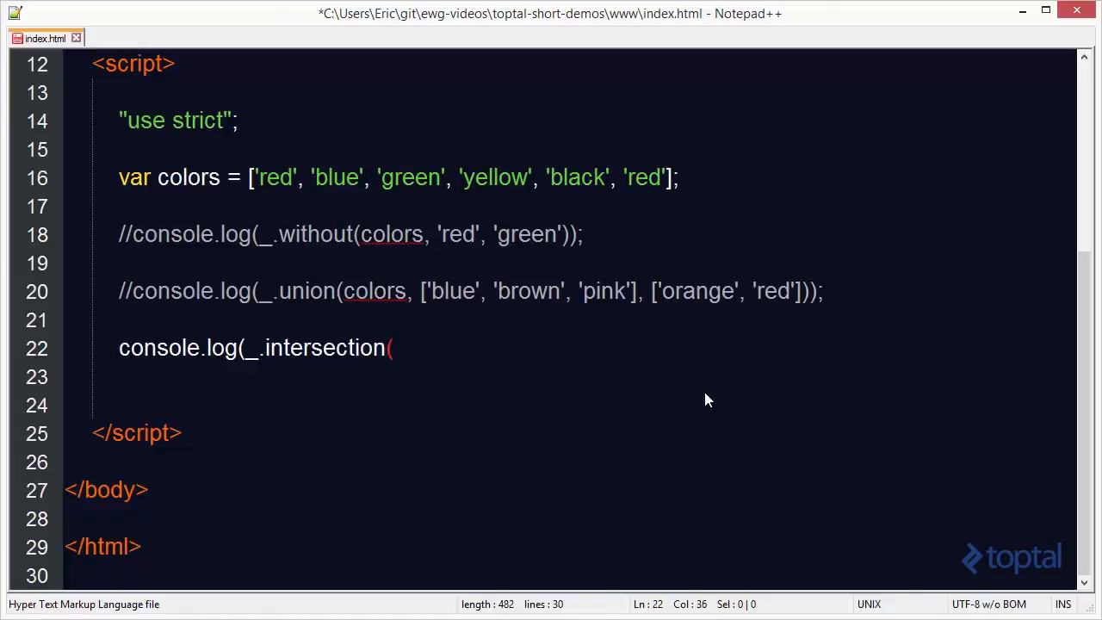
Pass colors and ['blue', 'black', 'pink'] to intersection and close the statement
{"action": "type", "text": "colors, ["}
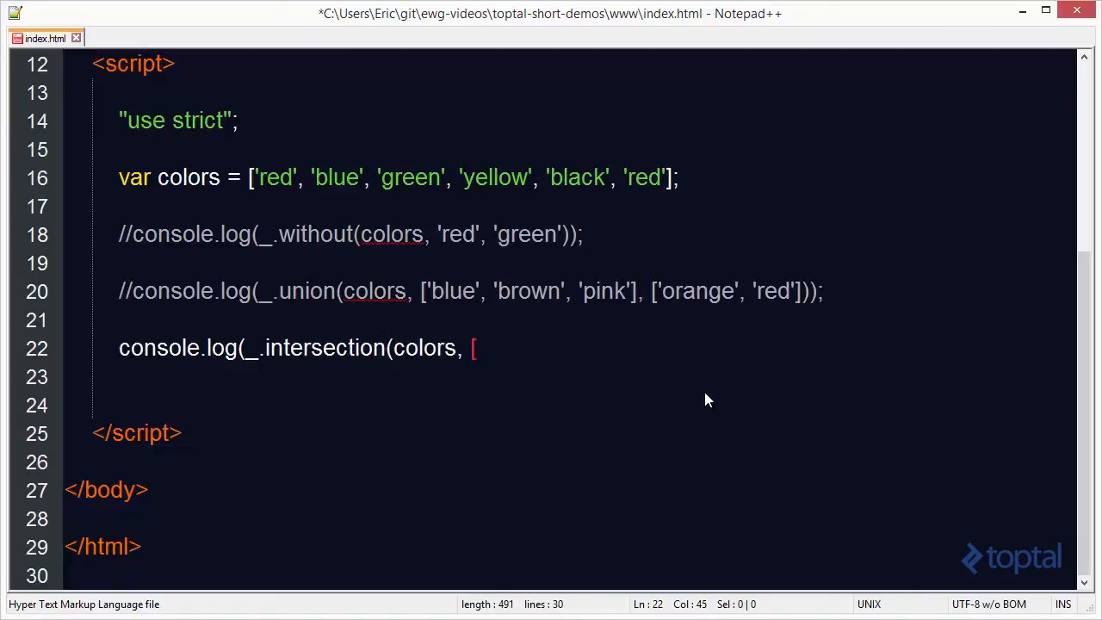
{"action": "type", "text": "'bl"}
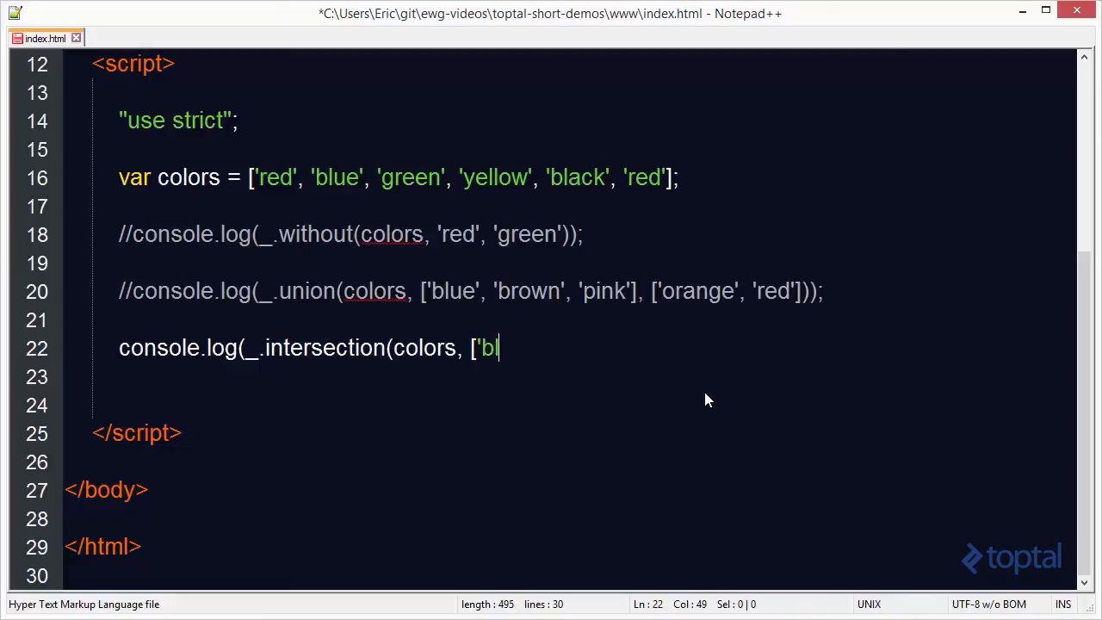
{"action": "type", "text": "lue',"}
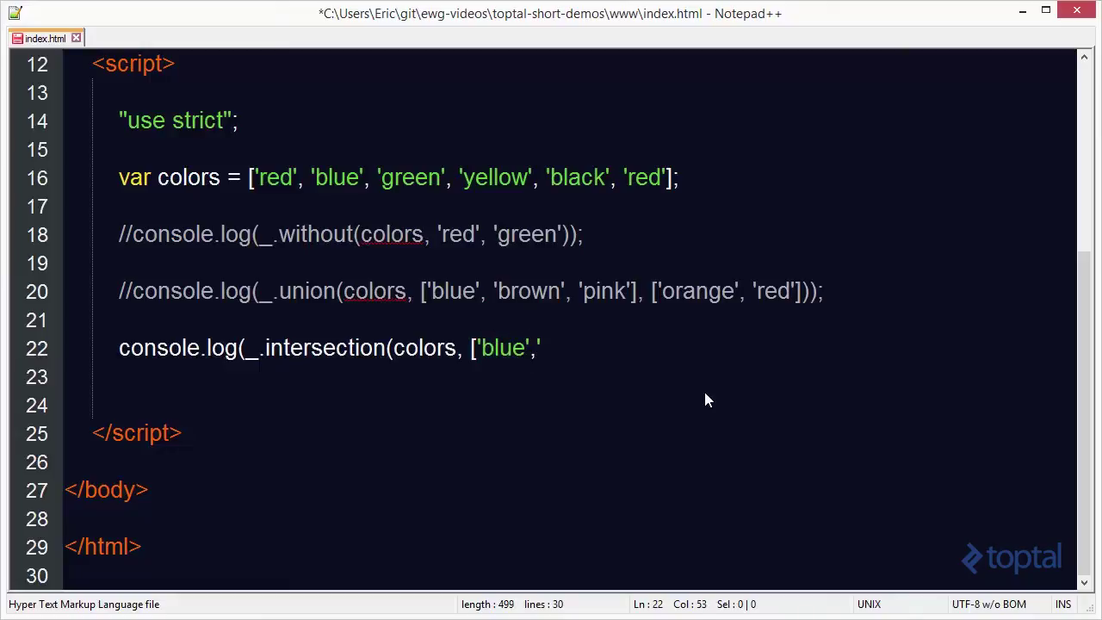
{"action": "type", "text": "'black'"}
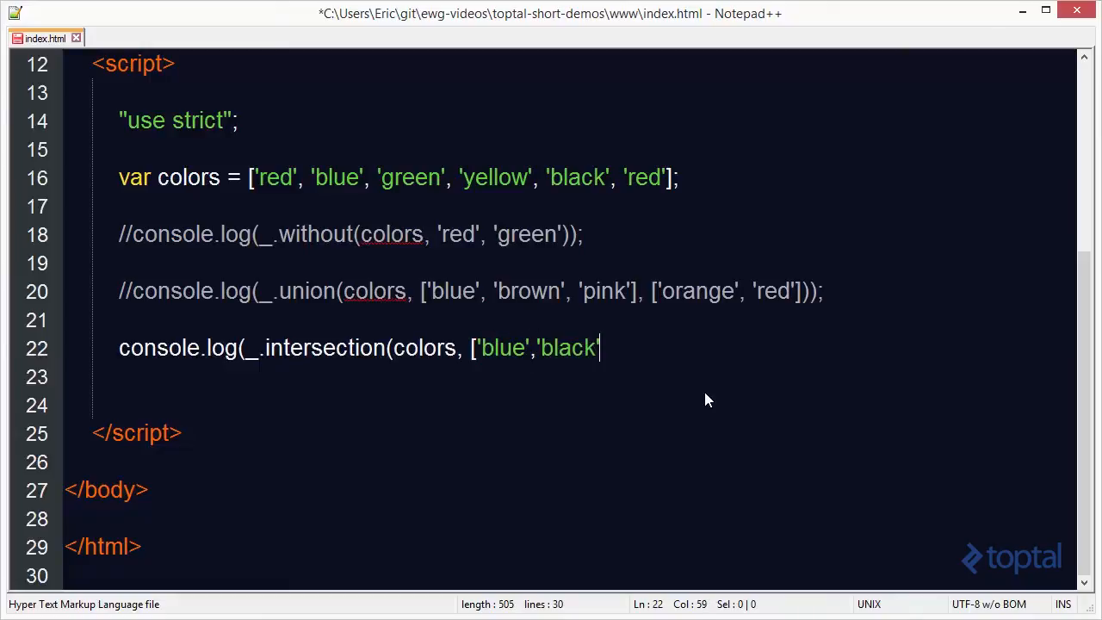
{"action": "type", "text": "', 'pink"}
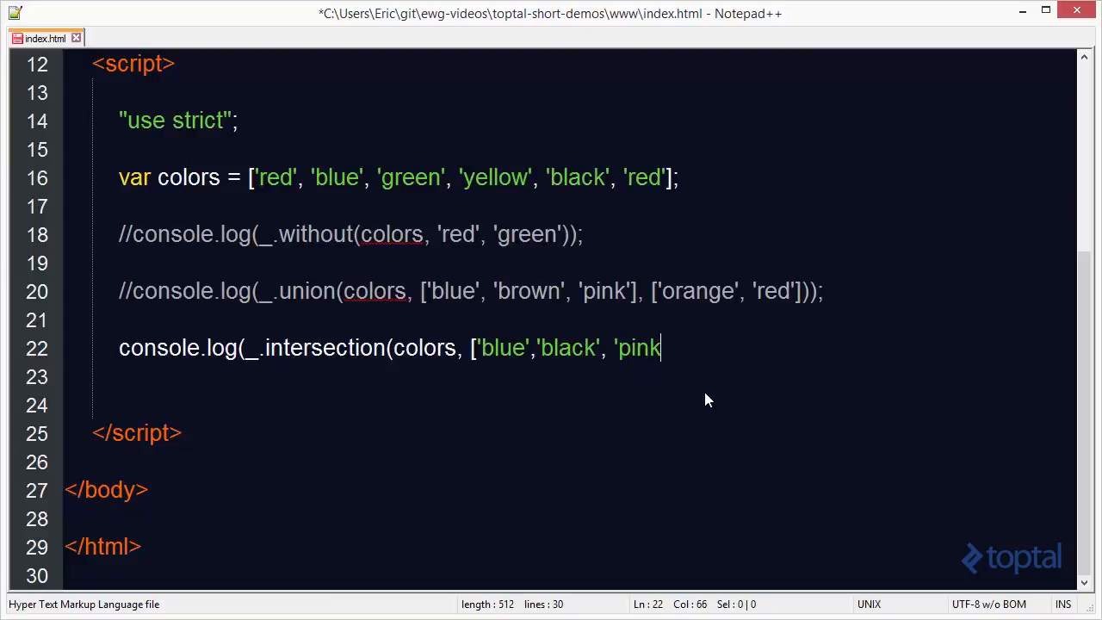
{"action": "type", "text": "']))"}
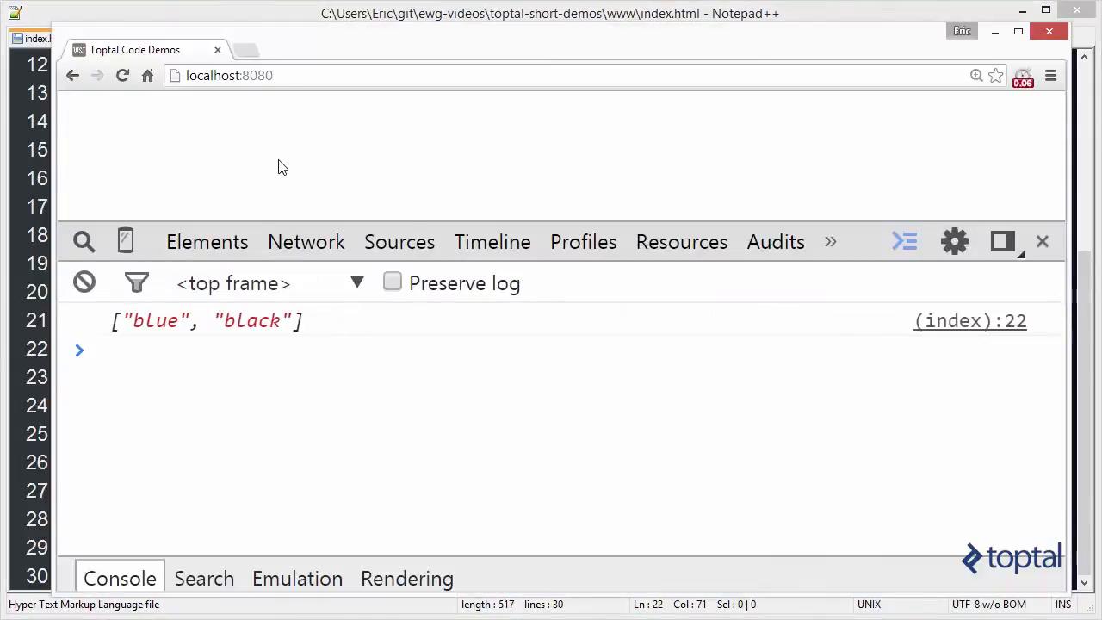
{"action": "mouse_move", "coordinate": [288, 170]}
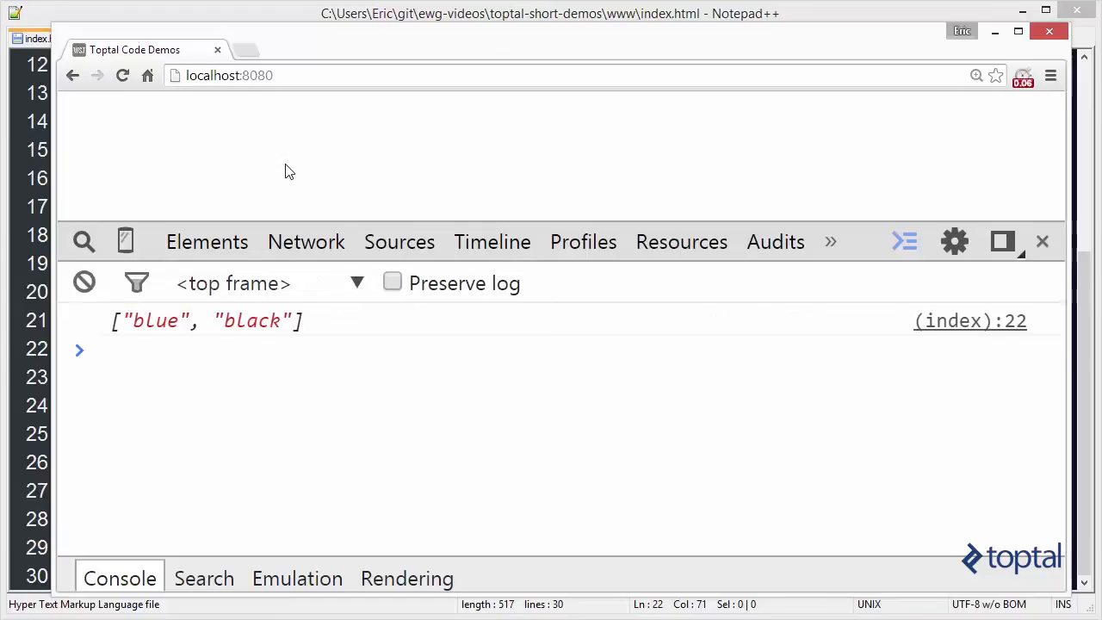
{"action": "mouse_move", "coordinate": [248, 343]}
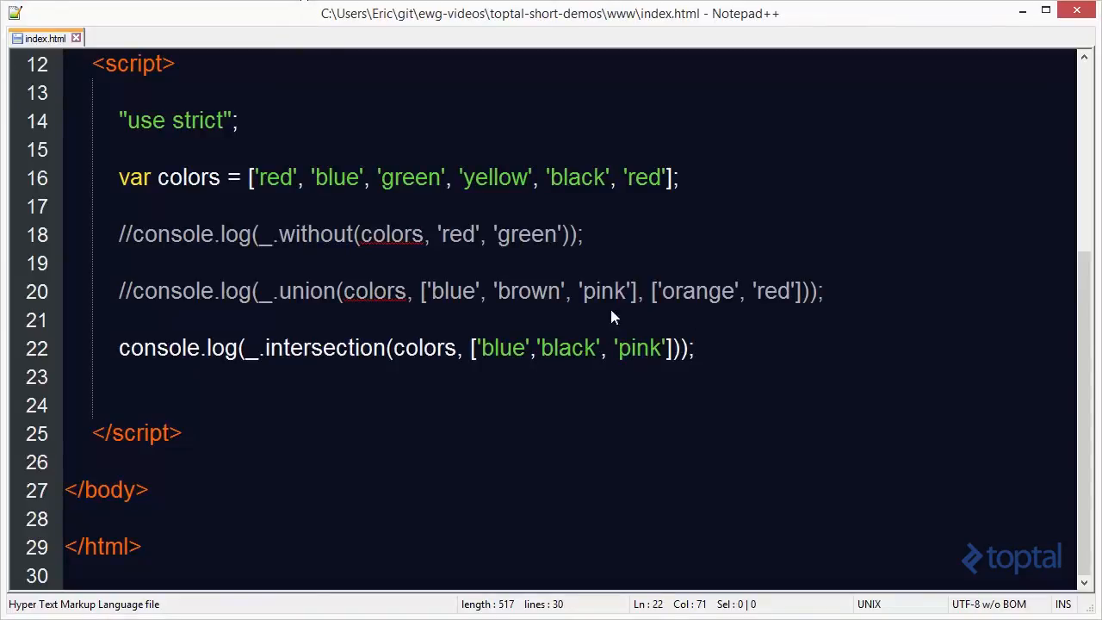
{"action": "mouse_move", "coordinate": [398, 192]}
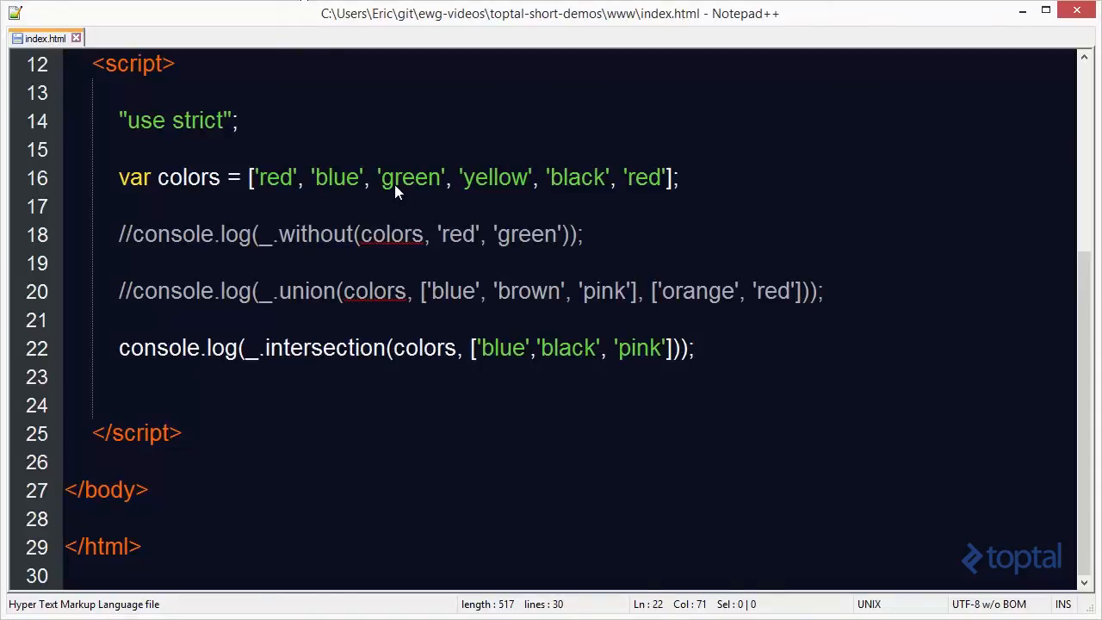
{"action": "mouse_move", "coordinate": [302, 187]}
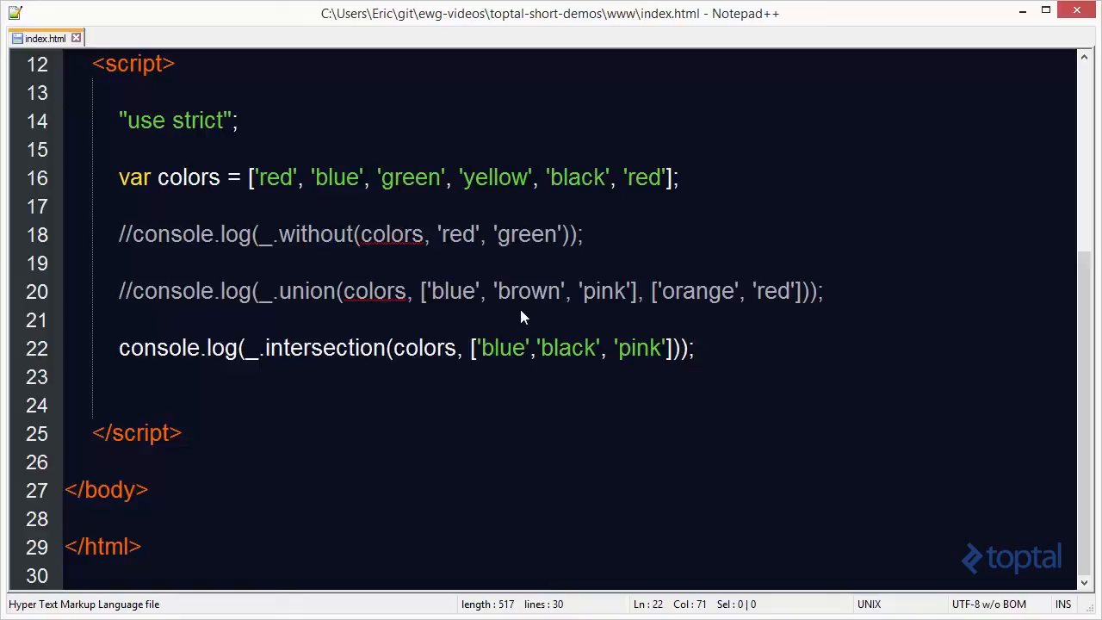
{"action": "mouse_move", "coordinate": [633, 362]}
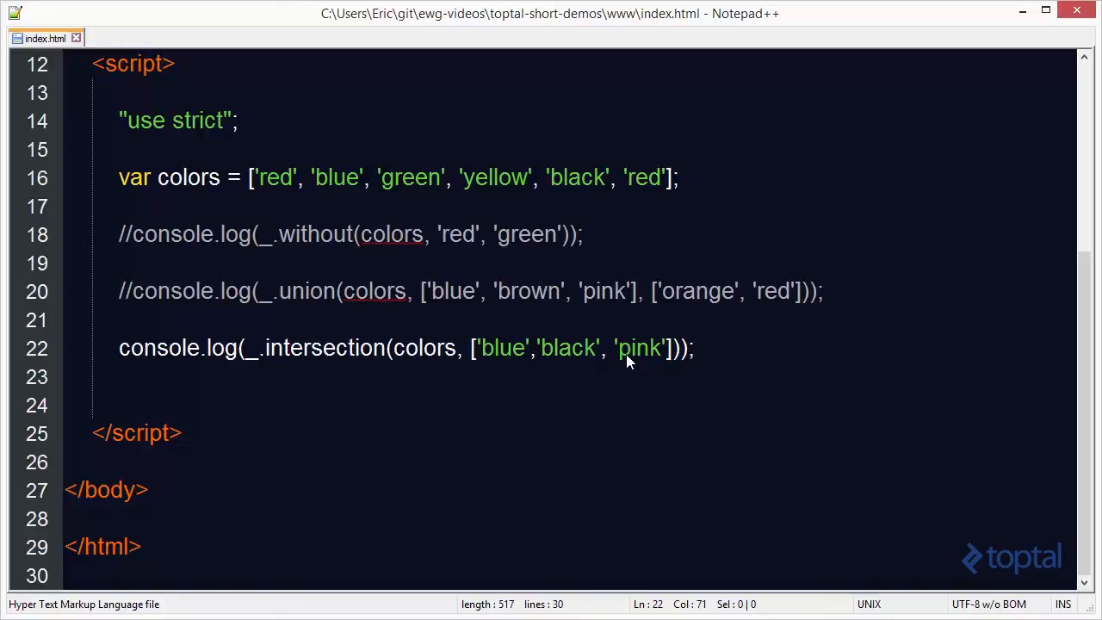
{"action": "mouse_move", "coordinate": [169, 334]}
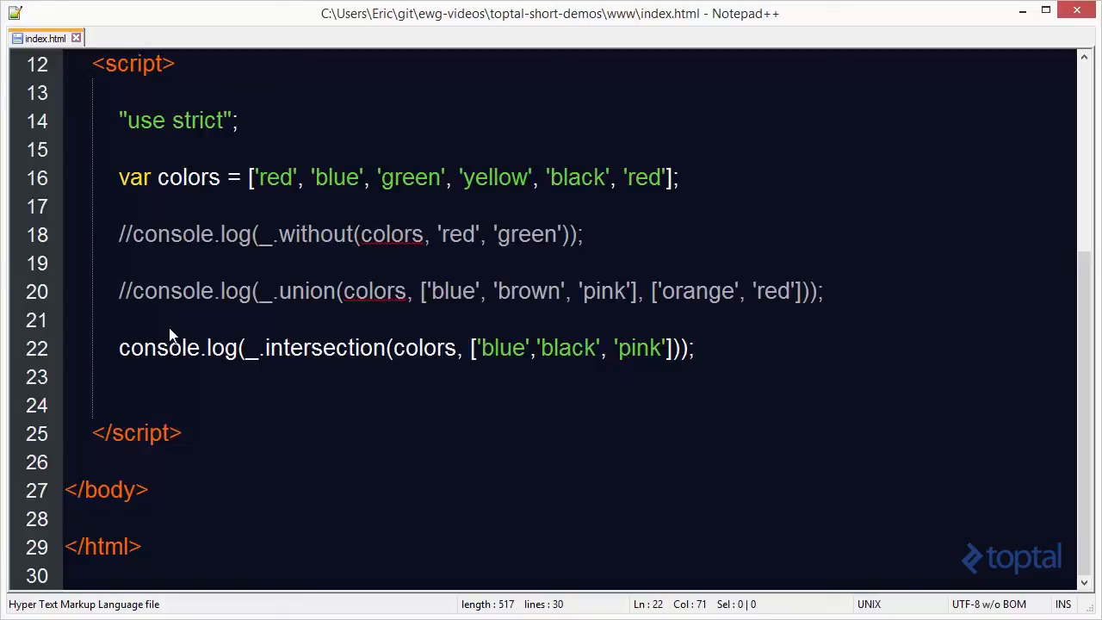
{"action": "left_click", "coordinate": [155, 348]}
{"action": "type", "text": "//"}
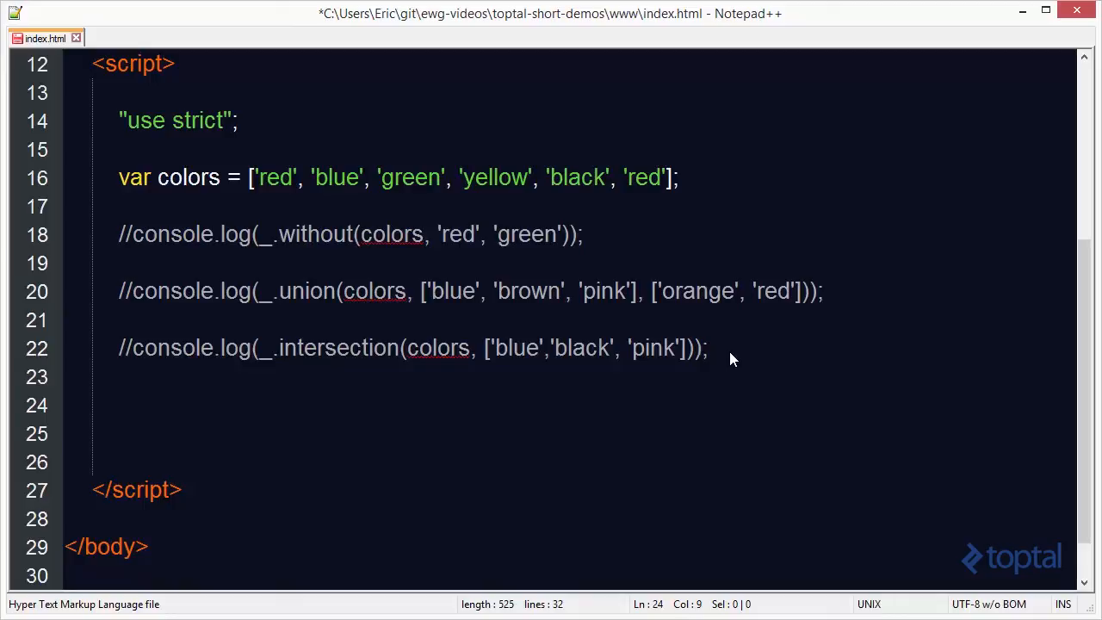
Write console.log(_.difference(colors, ['blue', 'yellow'])); on line 24 and save the file
{"action": "type", "text": "consol.e.log("}
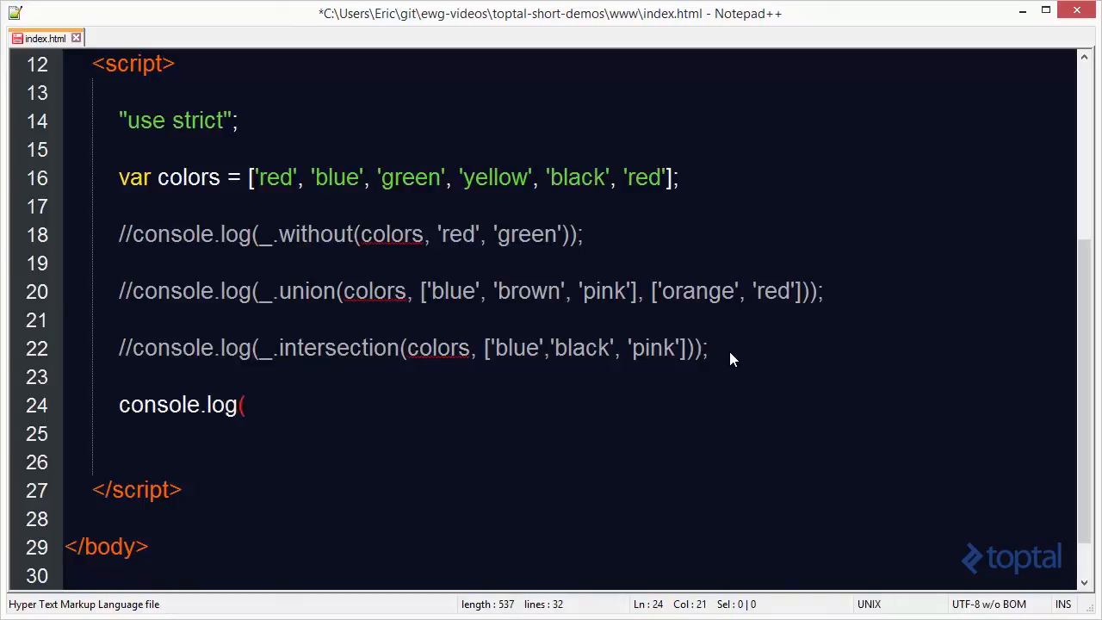
{"action": "type", "text": "_.dif"}
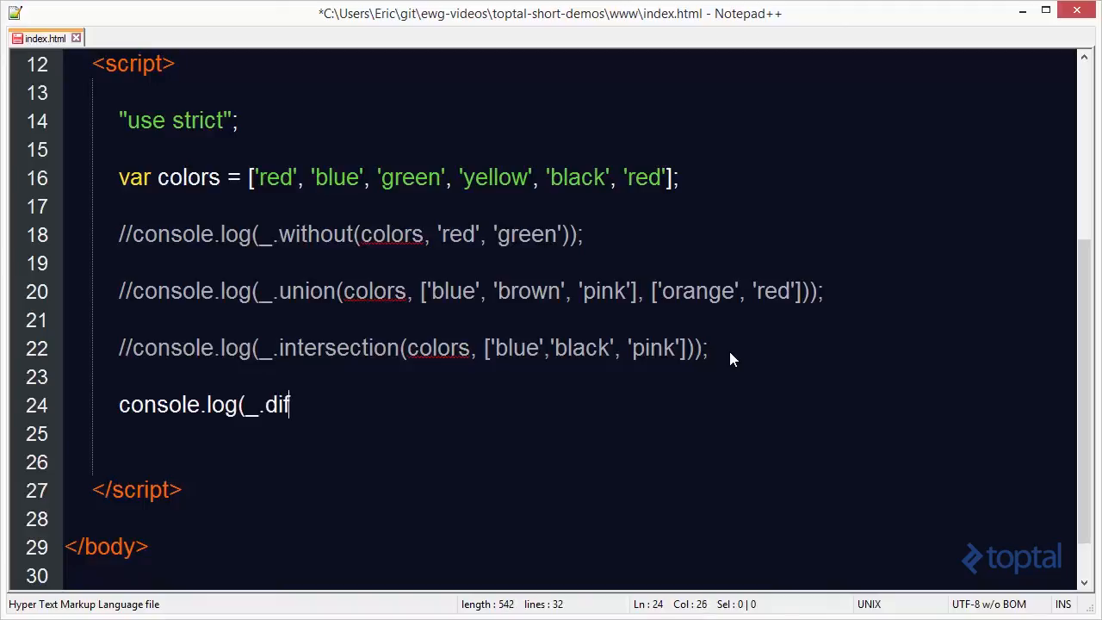
{"action": "type", "text": "ference"}
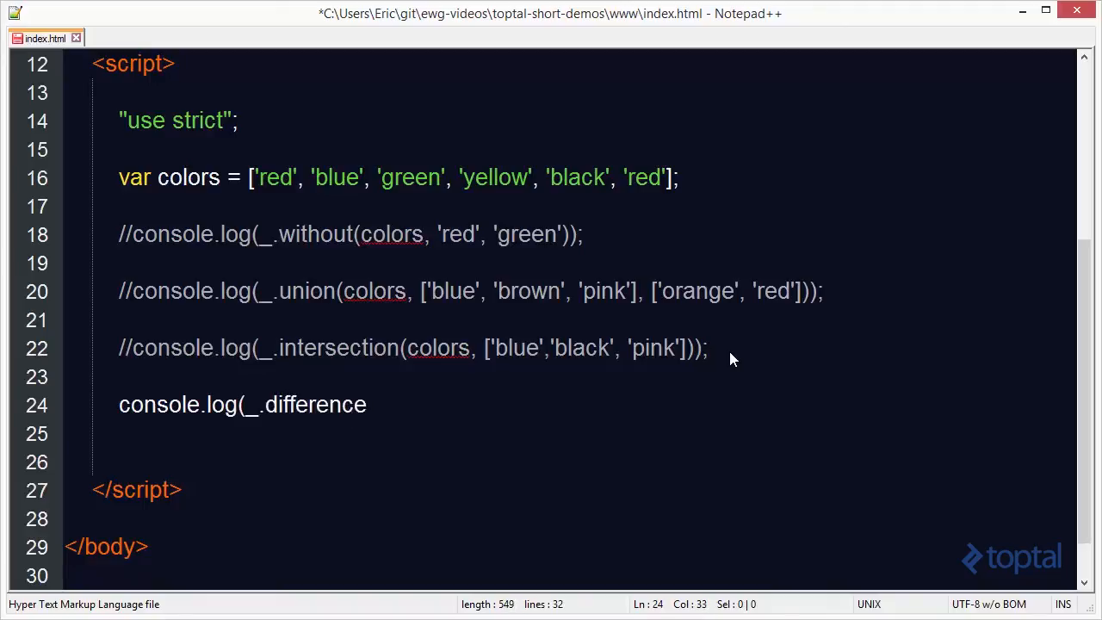
{"action": "type", "text": "(colors"}
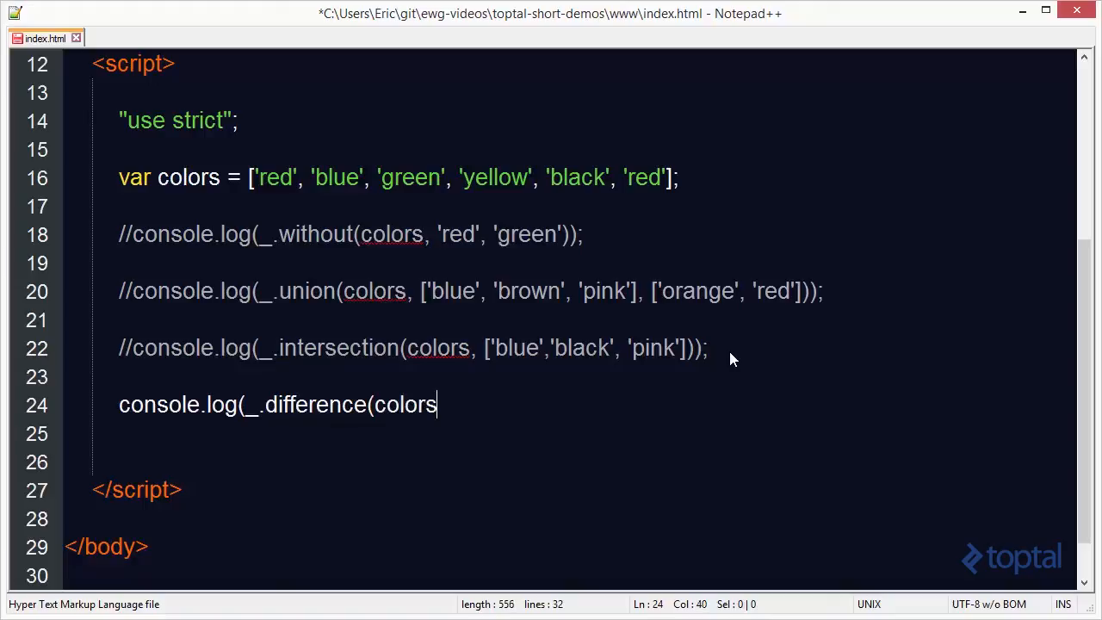
{"action": "type", "text": ", ["}
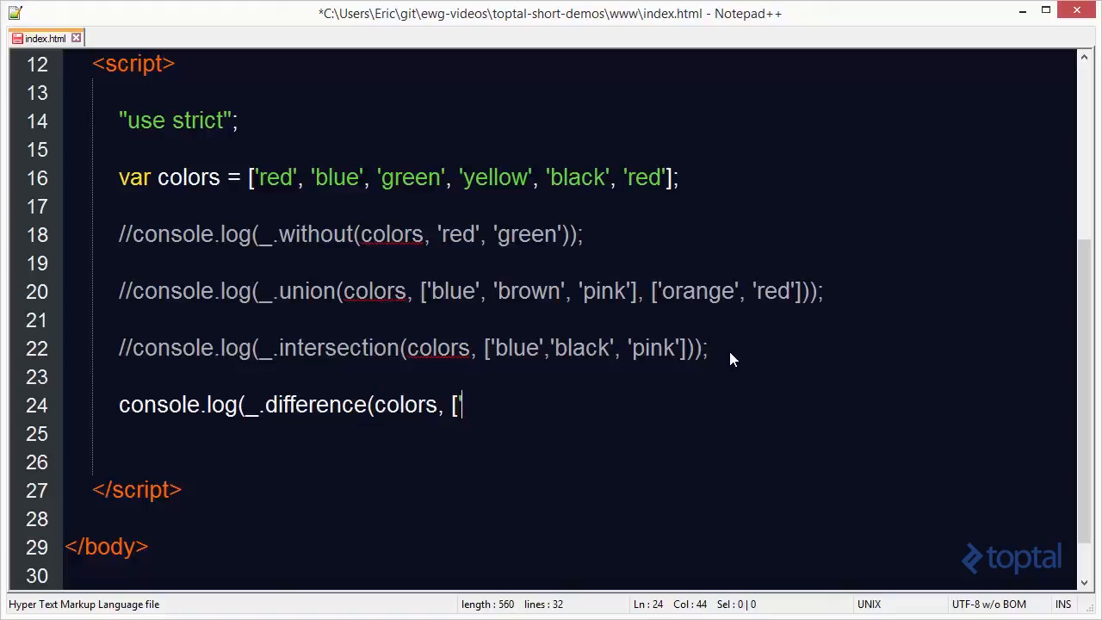
{"action": "type", "text": "'blue',"}
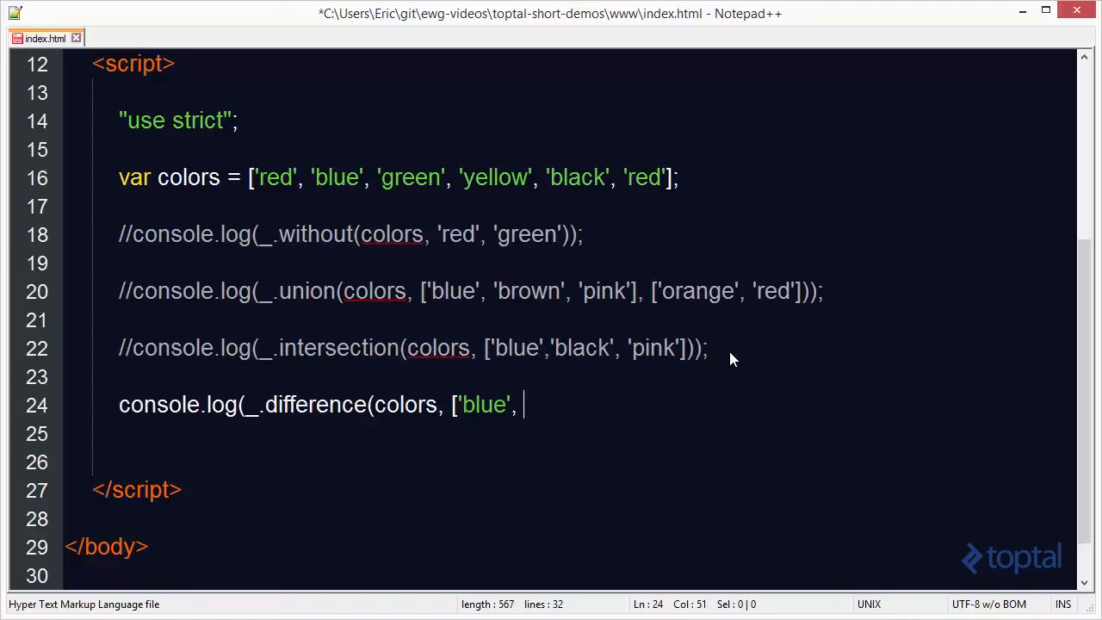
{"action": "type", "text": "'yellow'"}
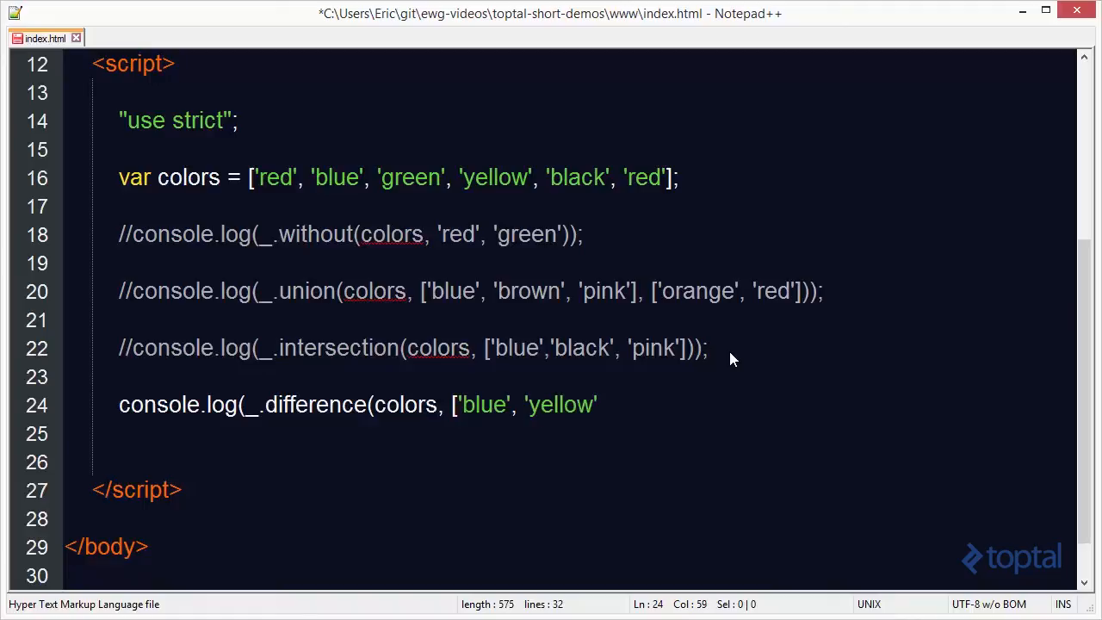
{"action": "type", "text": "]"}
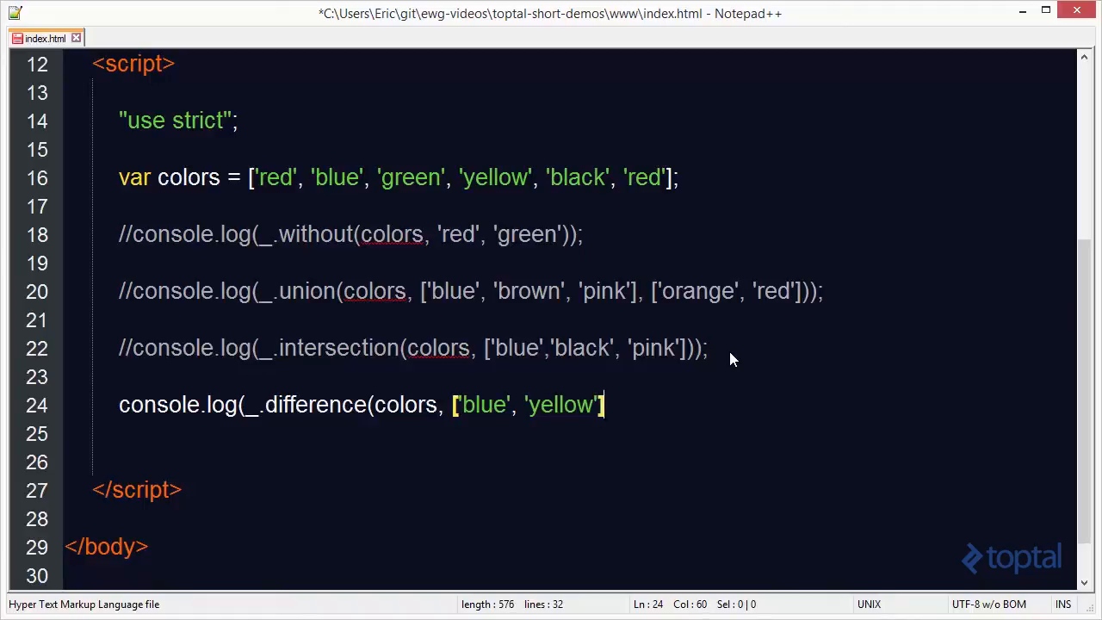
{"action": "type", "text": "));"}
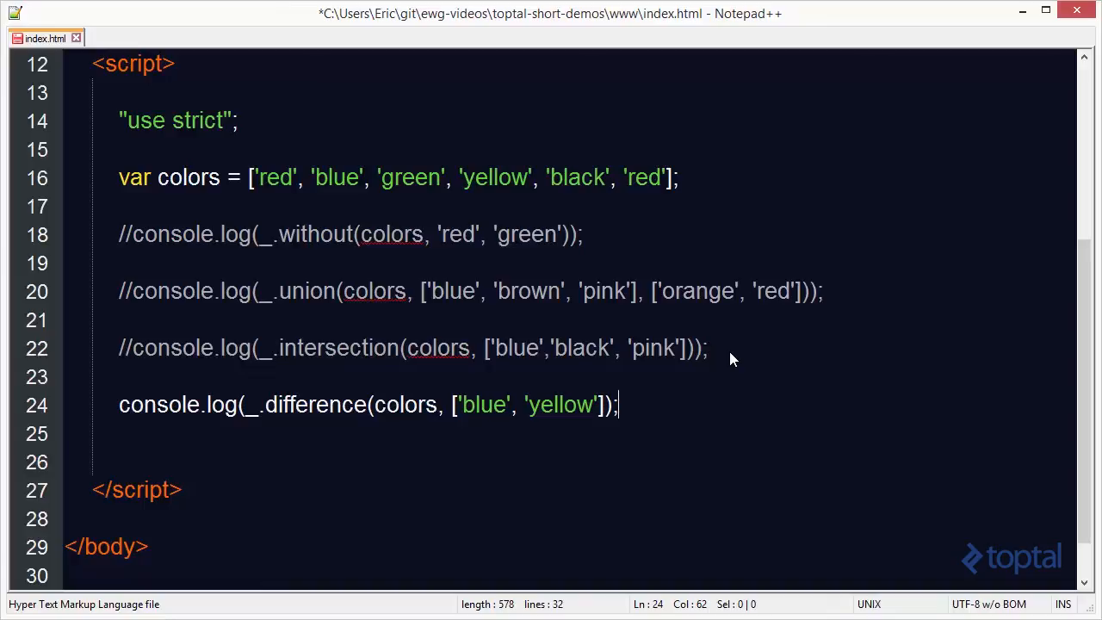
{"action": "key", "text": "Ctrl+s"}
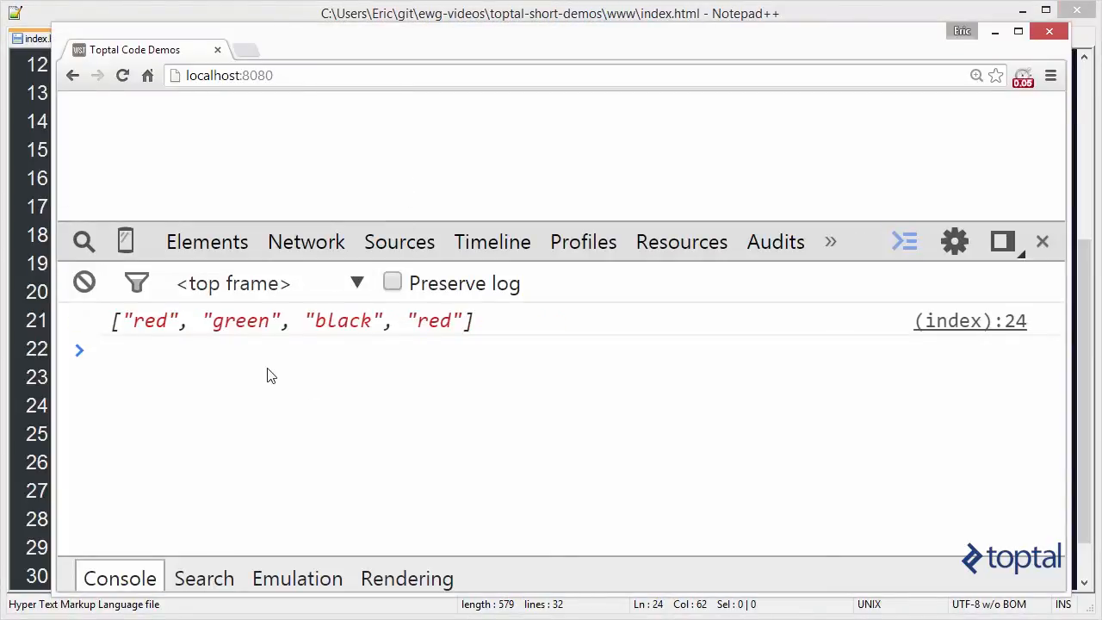
{"action": "mouse_move", "coordinate": [296, 17]}
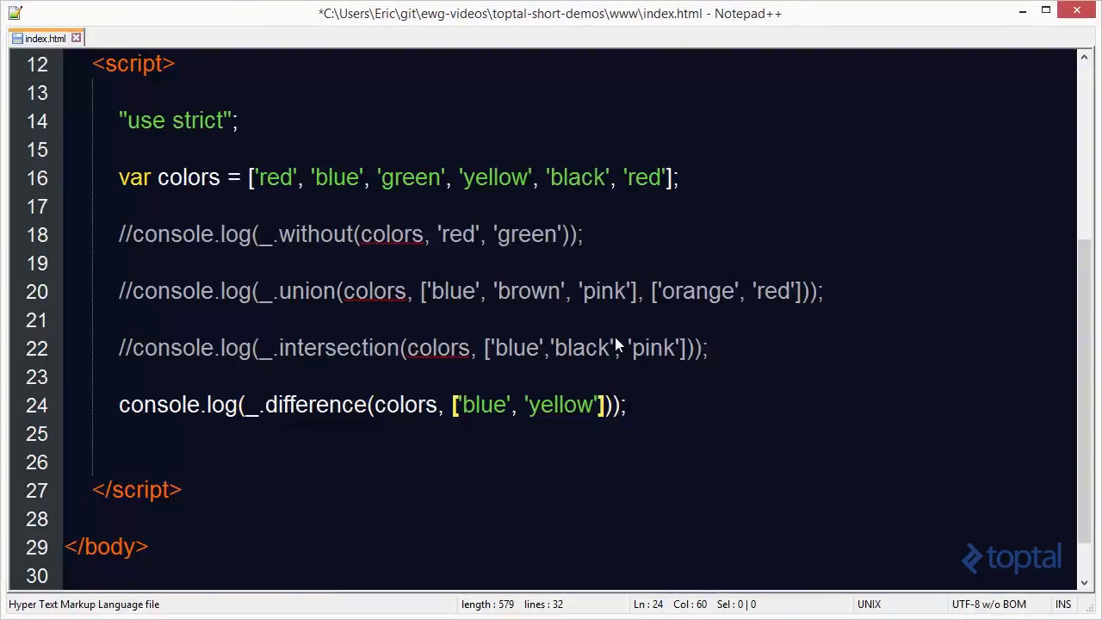
Add a second ['red'] array to the difference call and save the file
{"action": "type", "text": ", ['red']"}
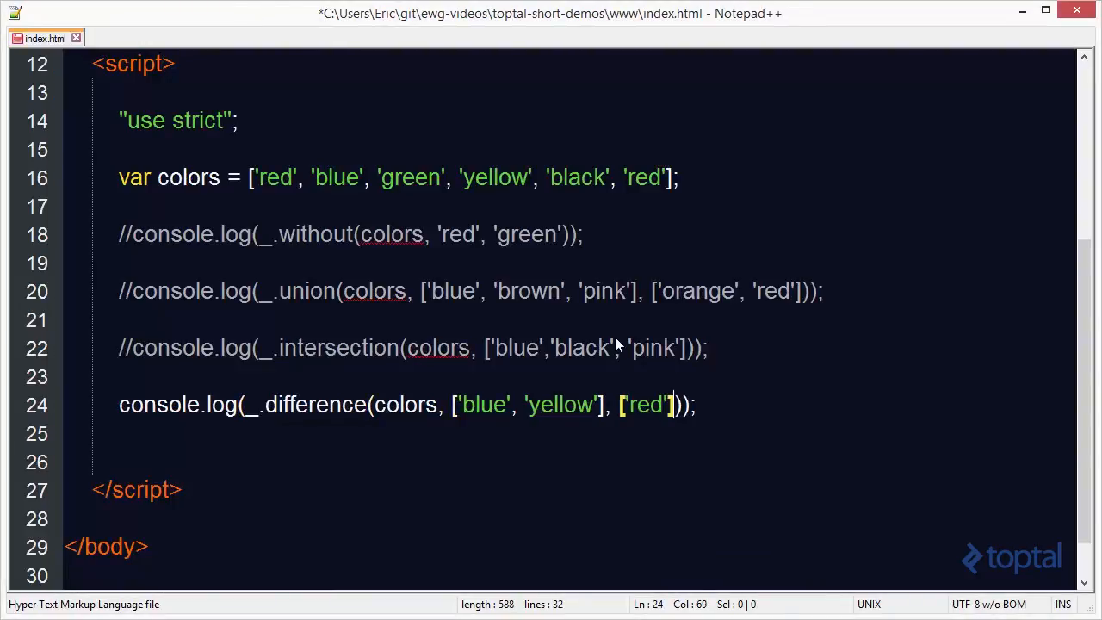
{"action": "key", "text": "Ctrl+s"}
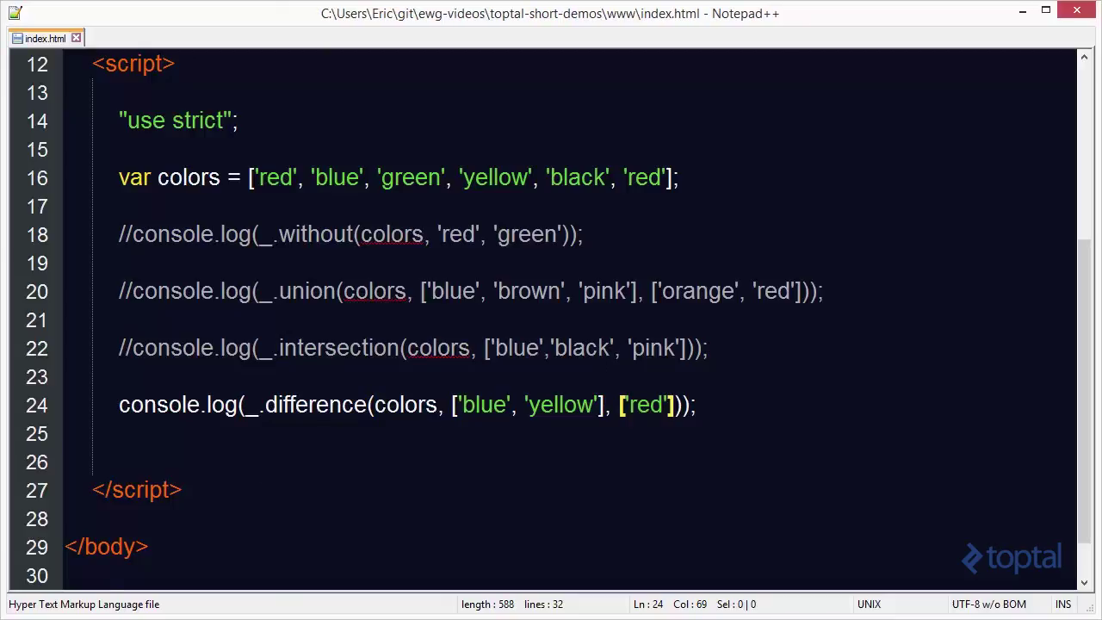